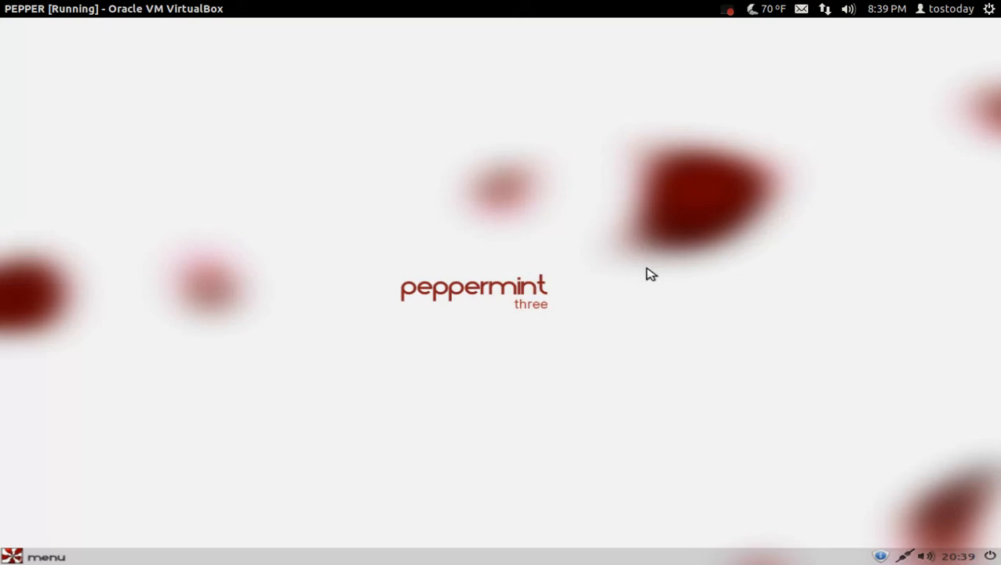
pyautogui.moveTo(578, 296)
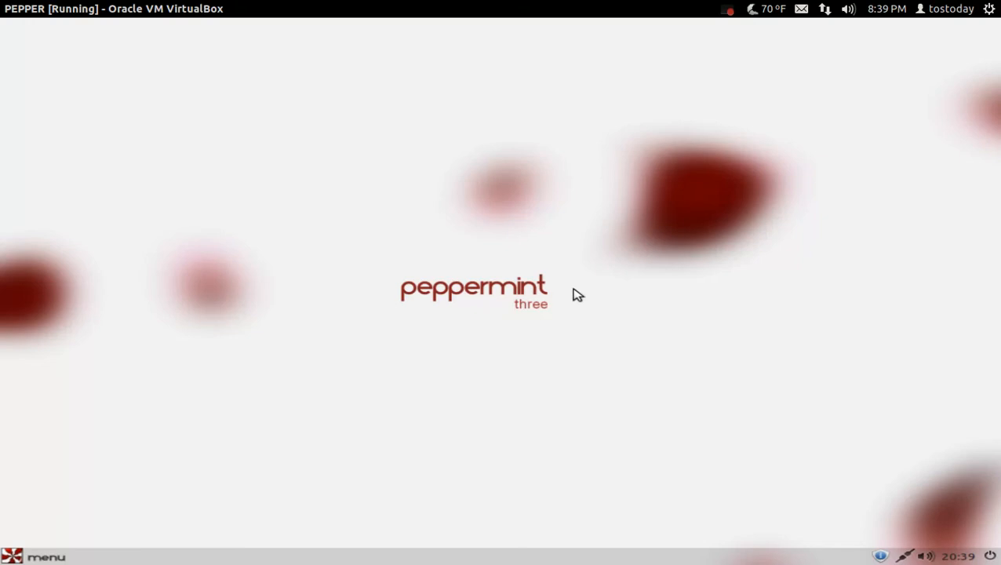
# Look through desktop wallpaper preferences, then move the panel to the top screen edge
pyautogui.rightClick(576, 294)
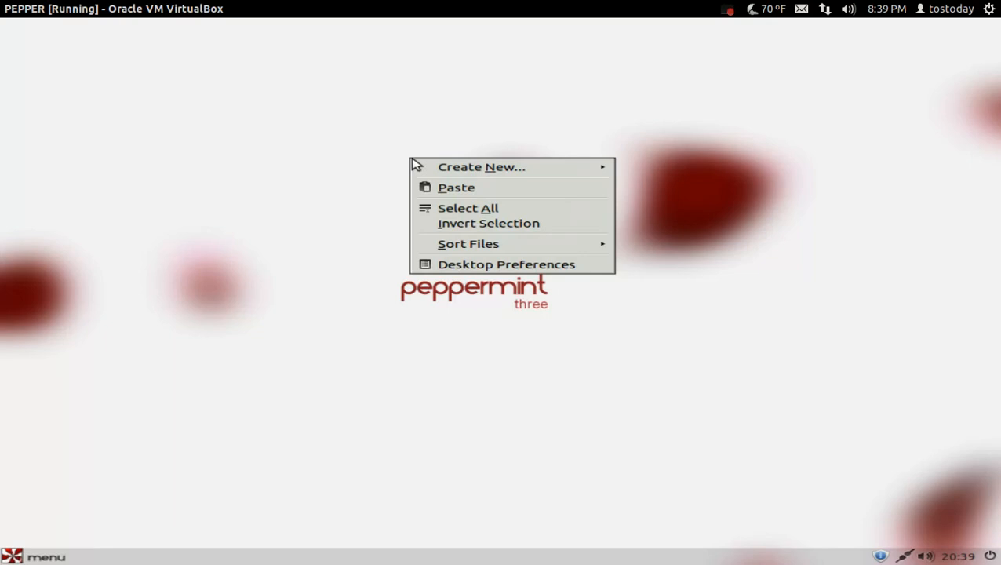
pyautogui.moveTo(467, 280)
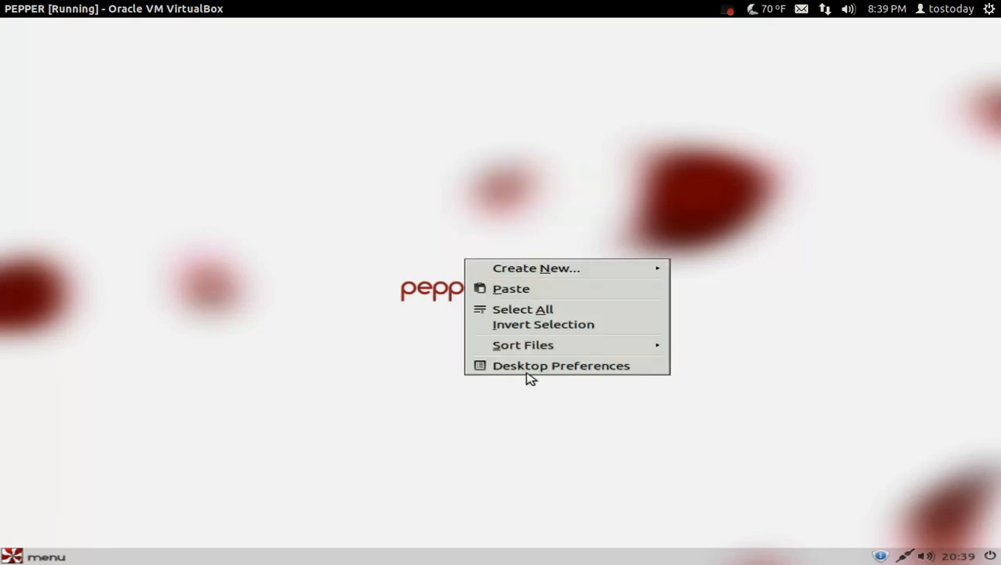
pyautogui.click(562, 365)
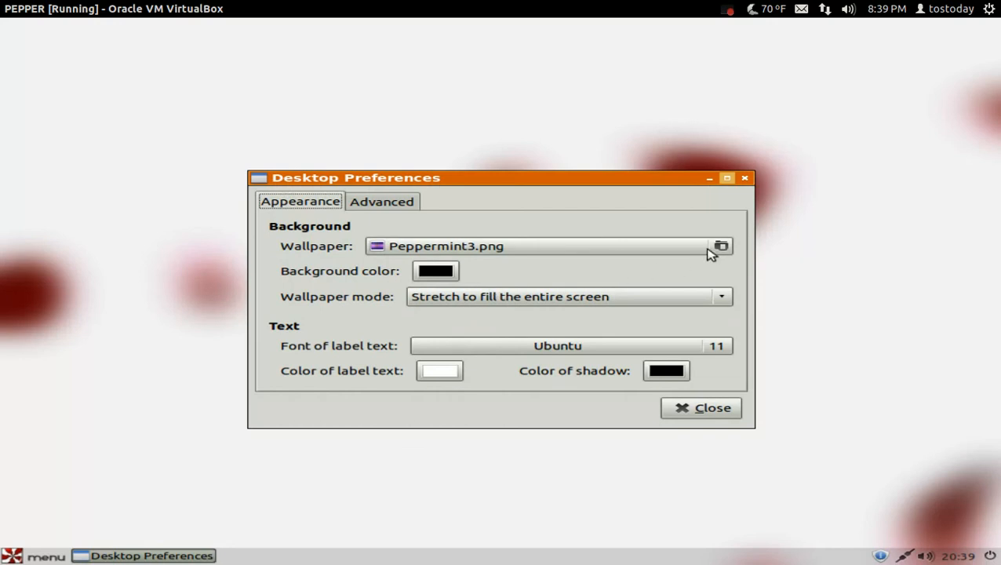
pyautogui.click(720, 246)
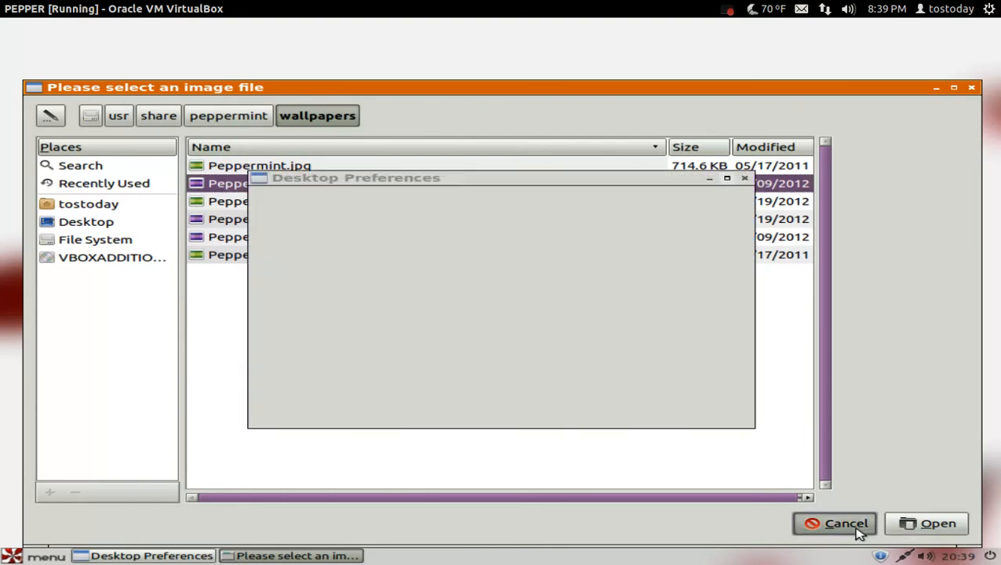
pyautogui.click(836, 525)
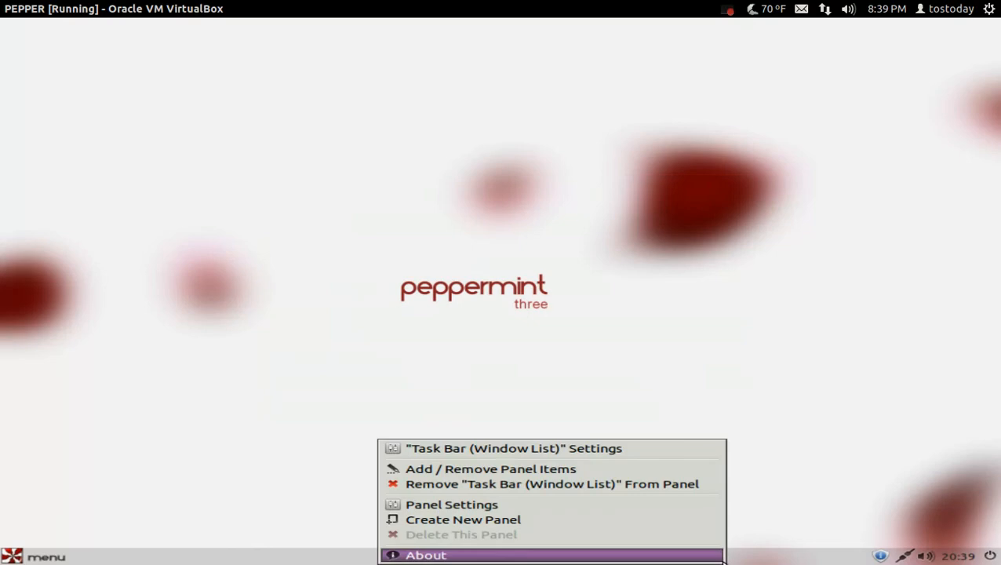
pyautogui.moveTo(724, 552)
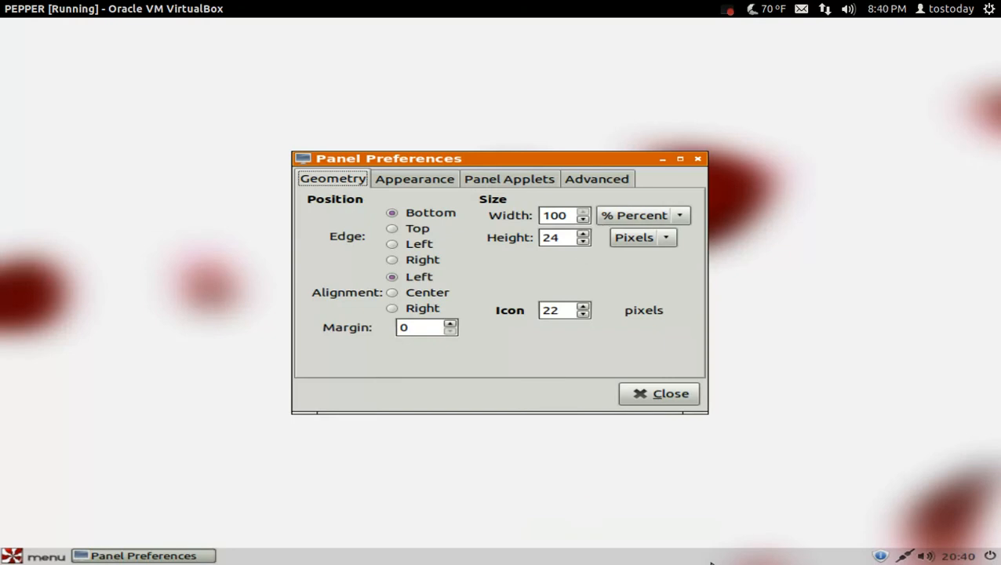
pyautogui.moveTo(425, 251)
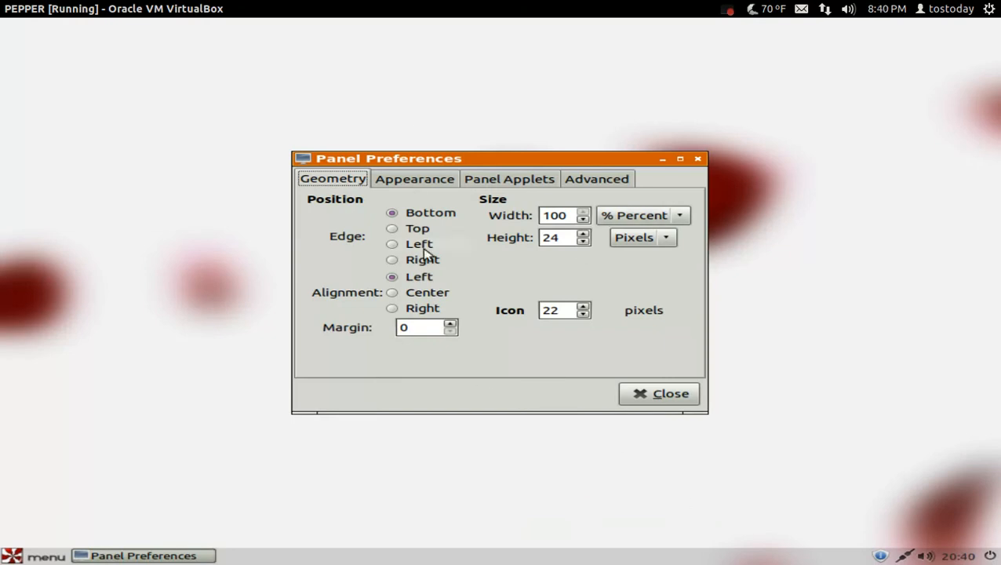
pyautogui.click(391, 227)
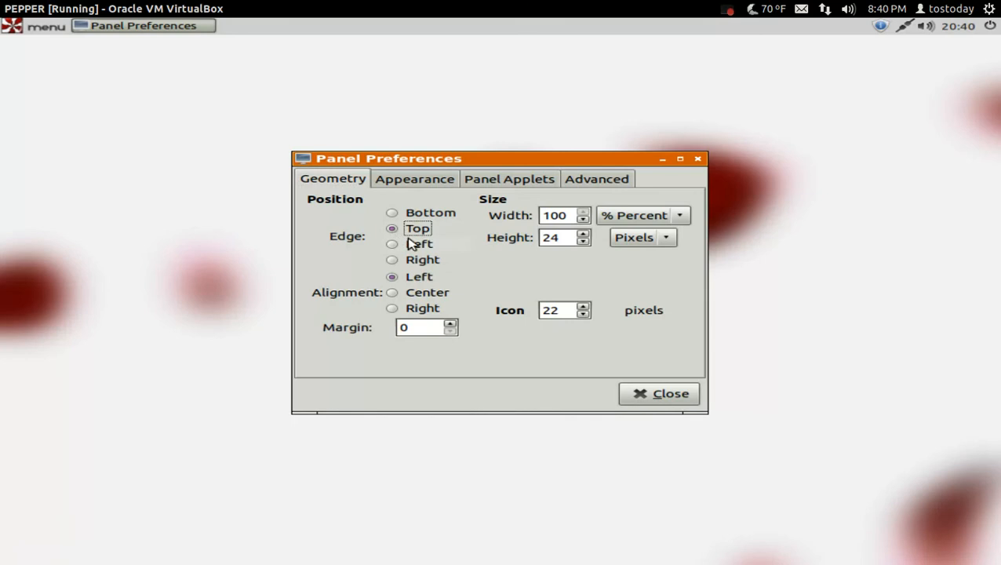
pyautogui.click(659, 393)
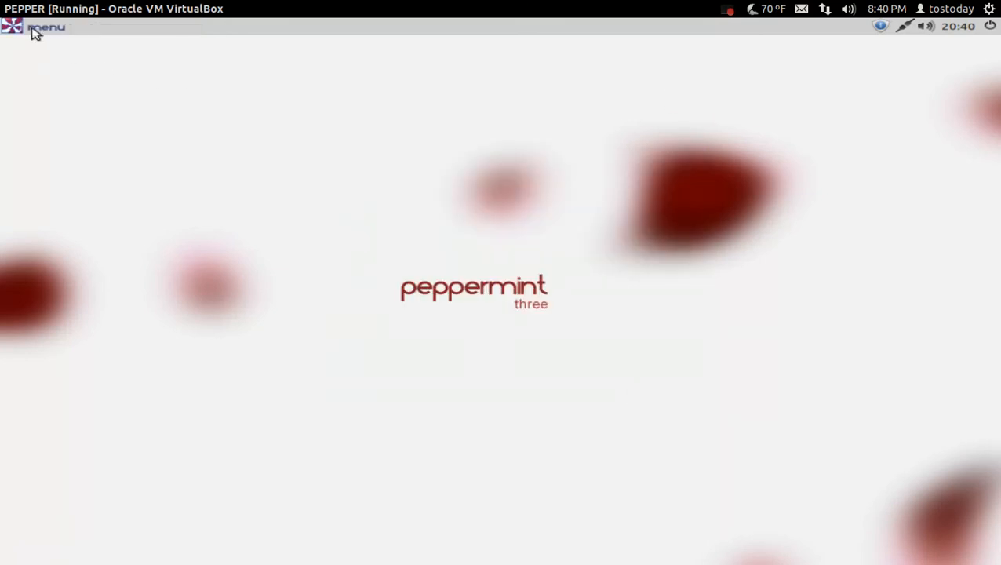
# Launch Chromium Web Browser from the applications menu
pyautogui.click(12, 27)
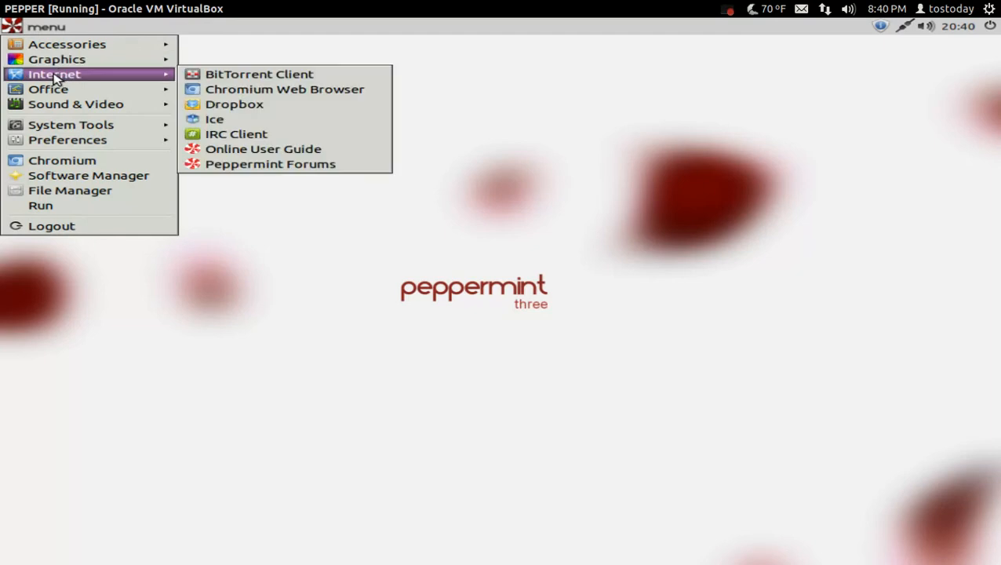
pyautogui.click(242, 94)
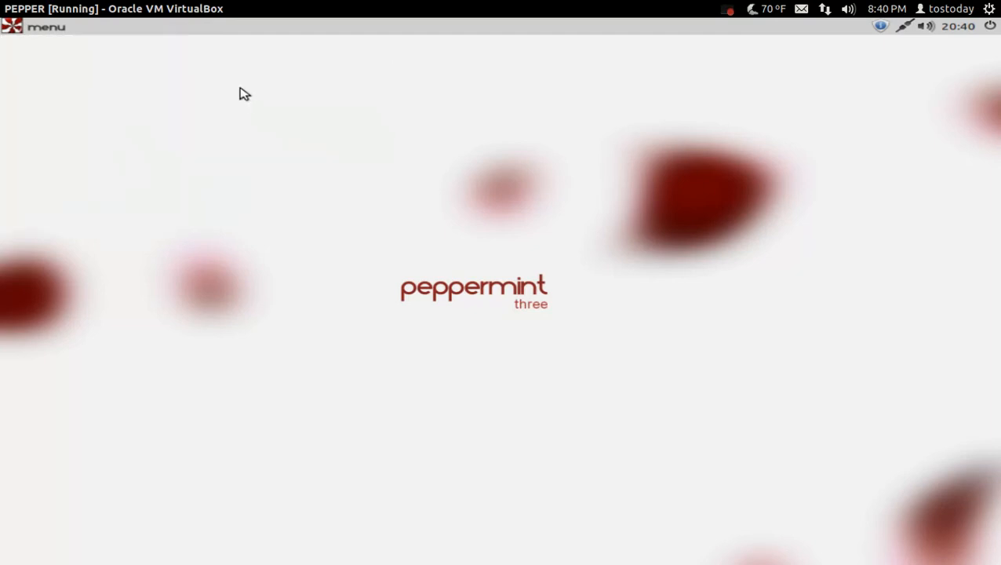
pyautogui.moveTo(335, 147)
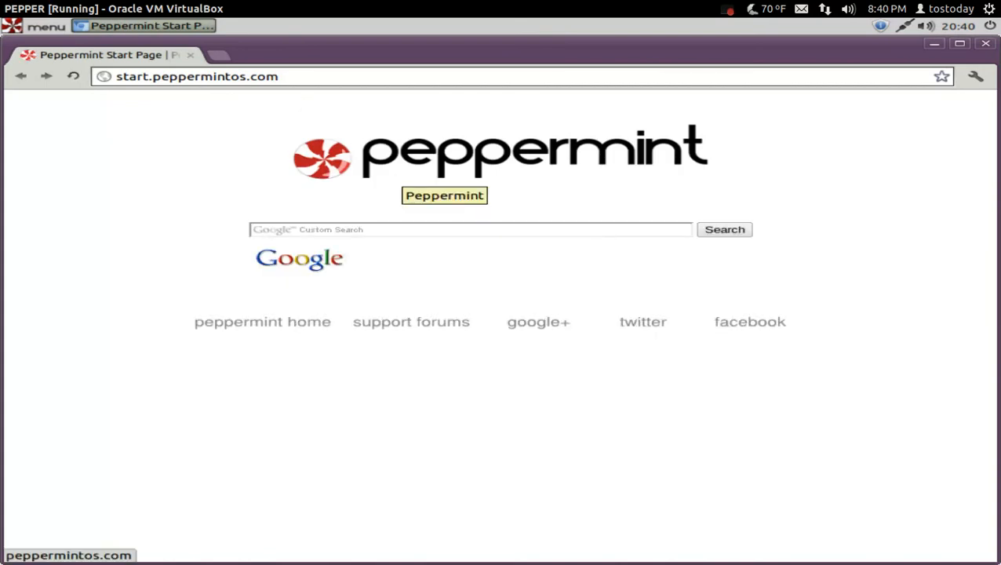
pyautogui.moveTo(356, 143)
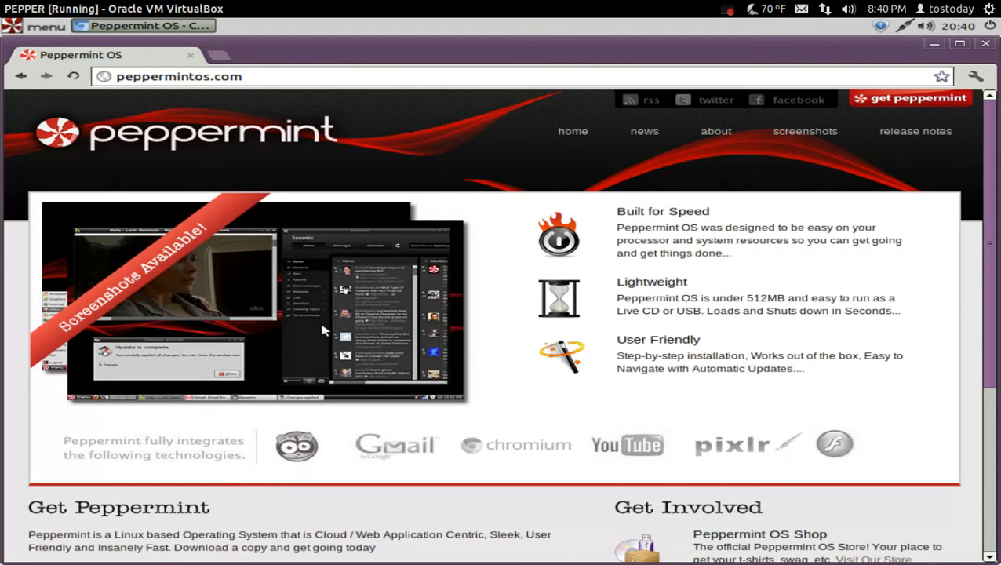
pyautogui.moveTo(785, 253)
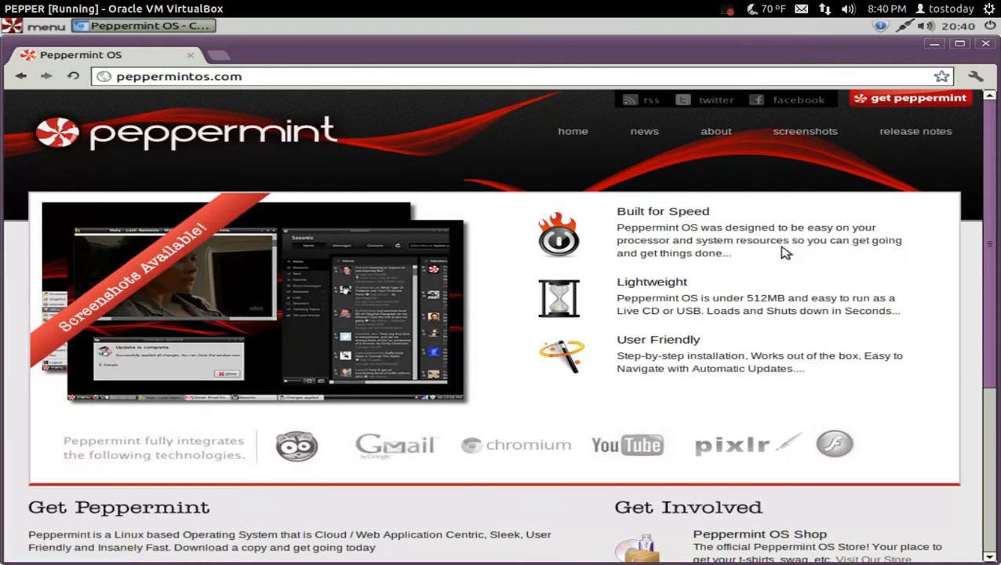
pyautogui.moveTo(745, 331)
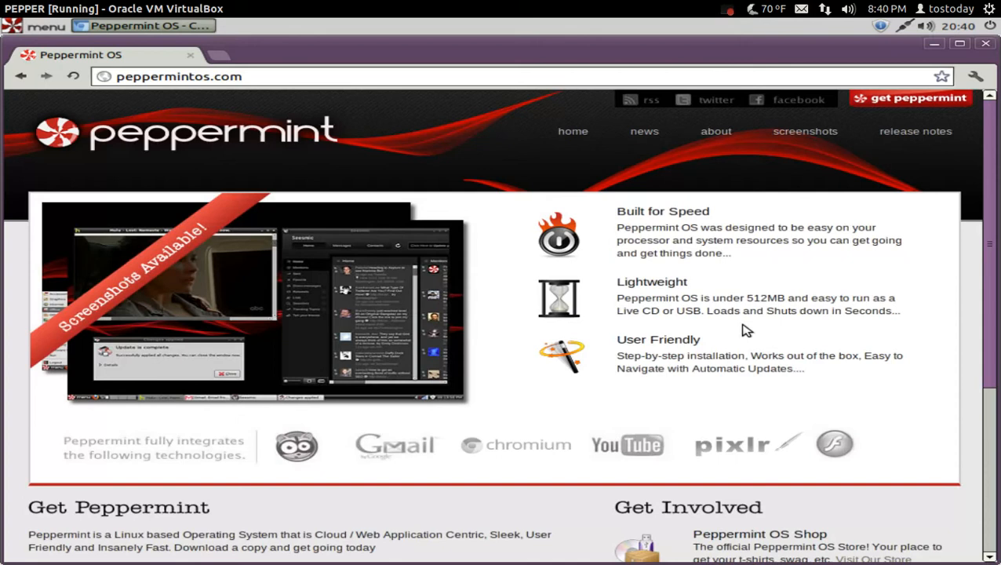
pyautogui.moveTo(721, 291)
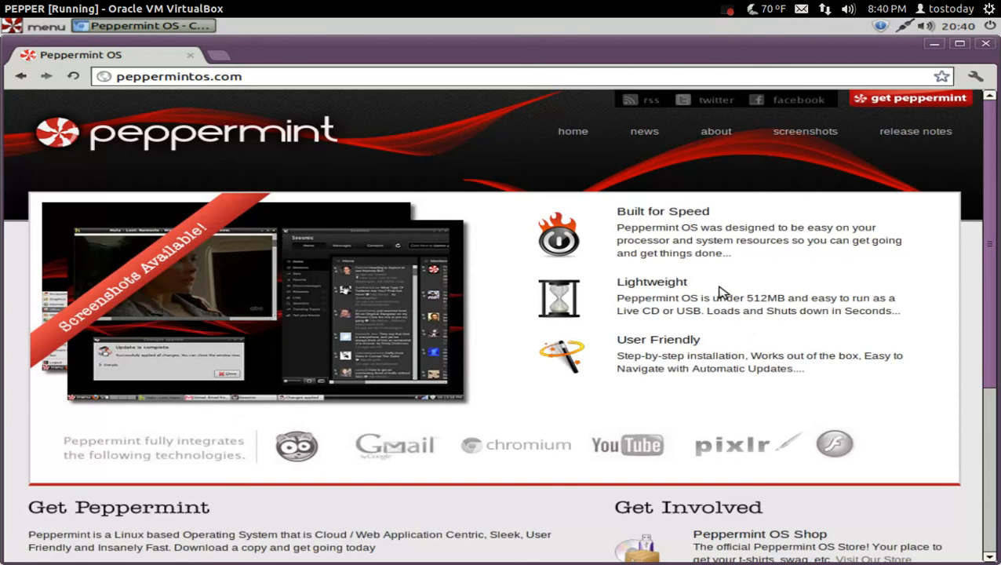
pyautogui.moveTo(692, 406)
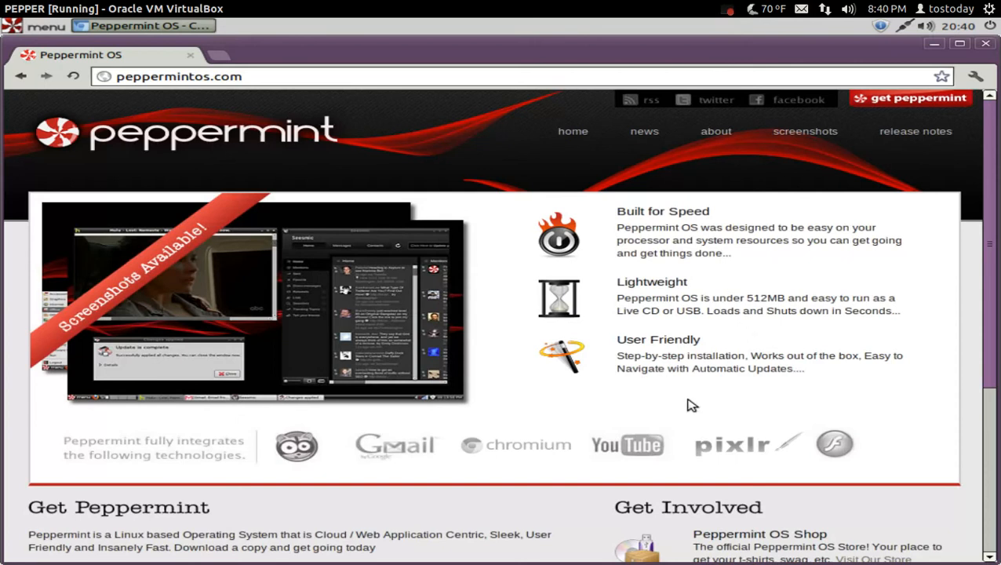
# Scroll peppermintos.com down to the Get Peppermint and About Peppermint sections
pyautogui.scroll(-3)
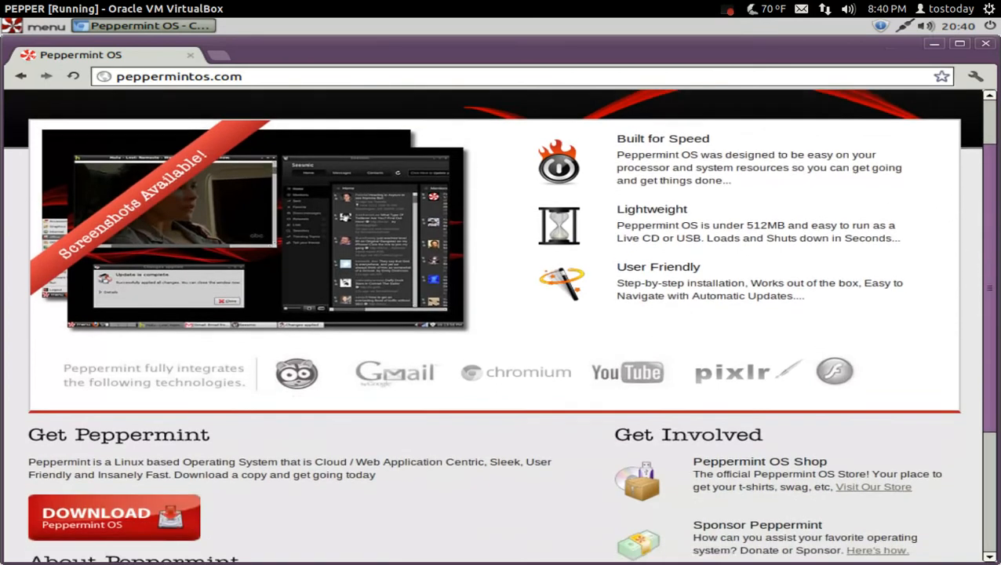
pyautogui.scroll(-3)
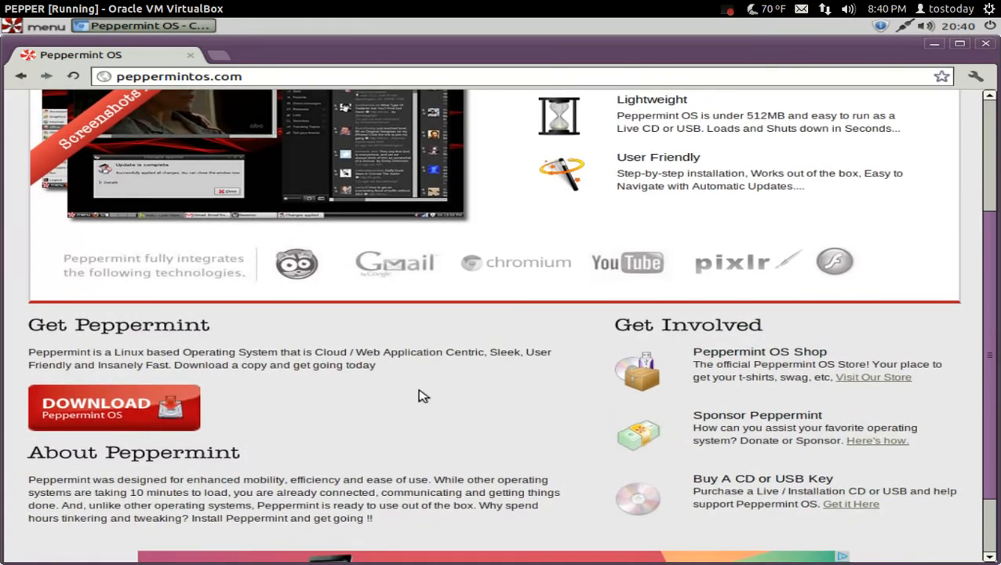
pyautogui.moveTo(354, 369)
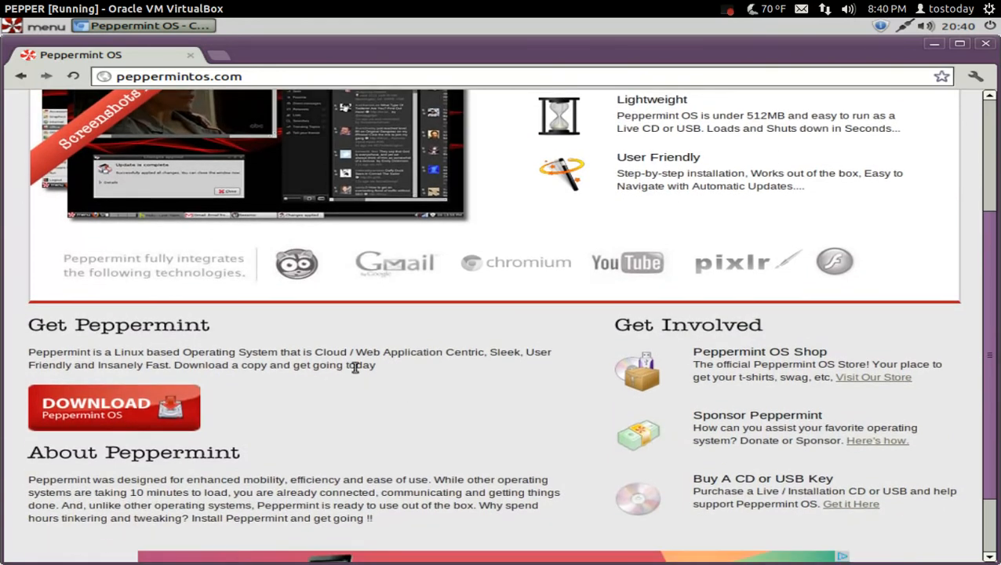
pyautogui.moveTo(383, 366)
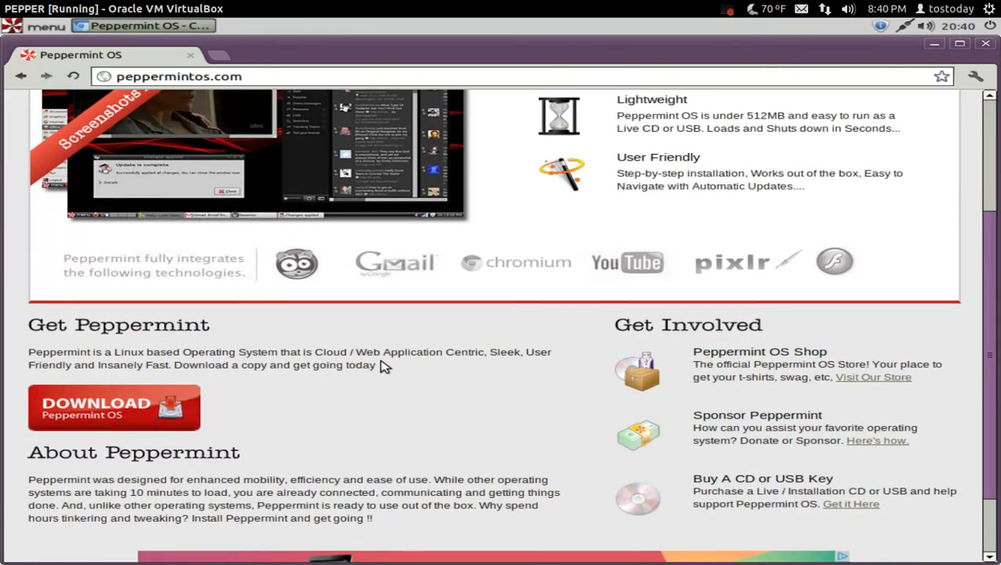
pyautogui.moveTo(442, 356)
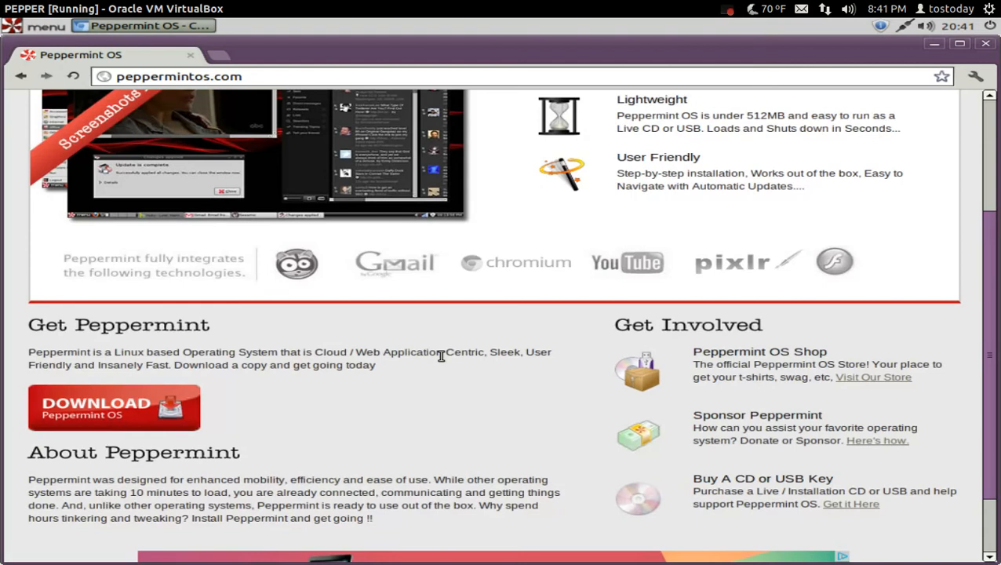
pyautogui.moveTo(430, 365)
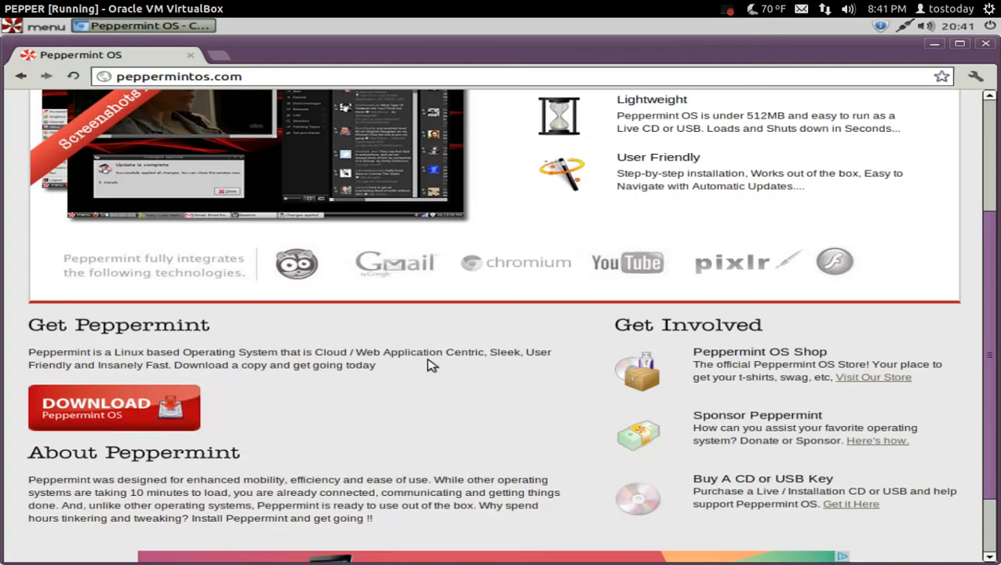
pyautogui.moveTo(188, 480)
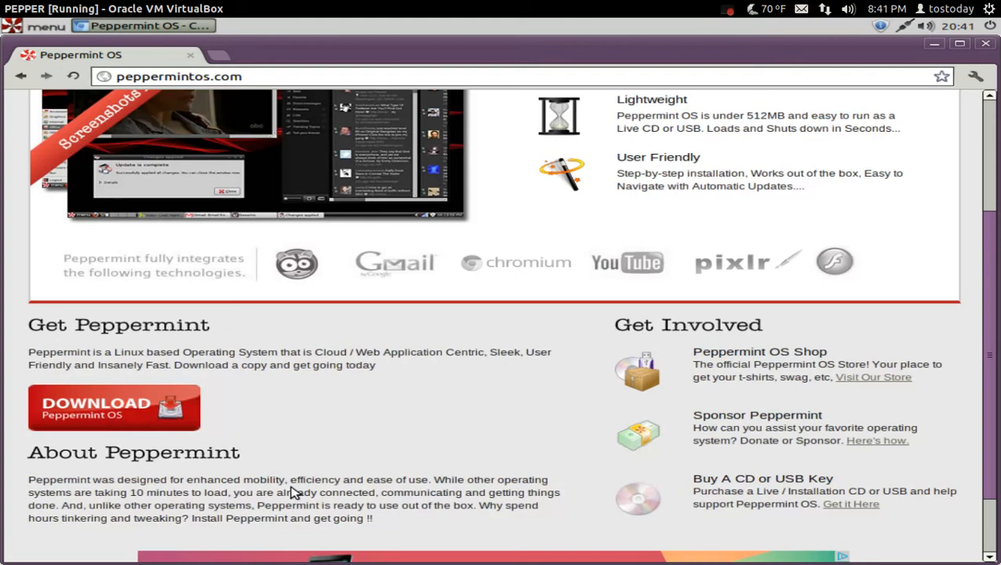
pyautogui.moveTo(398, 492)
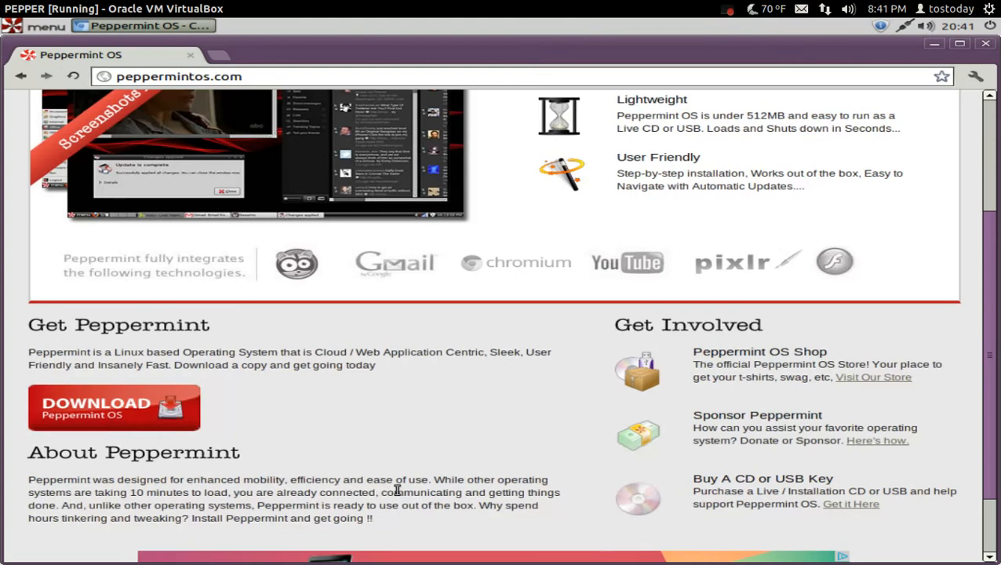
pyautogui.moveTo(133, 505)
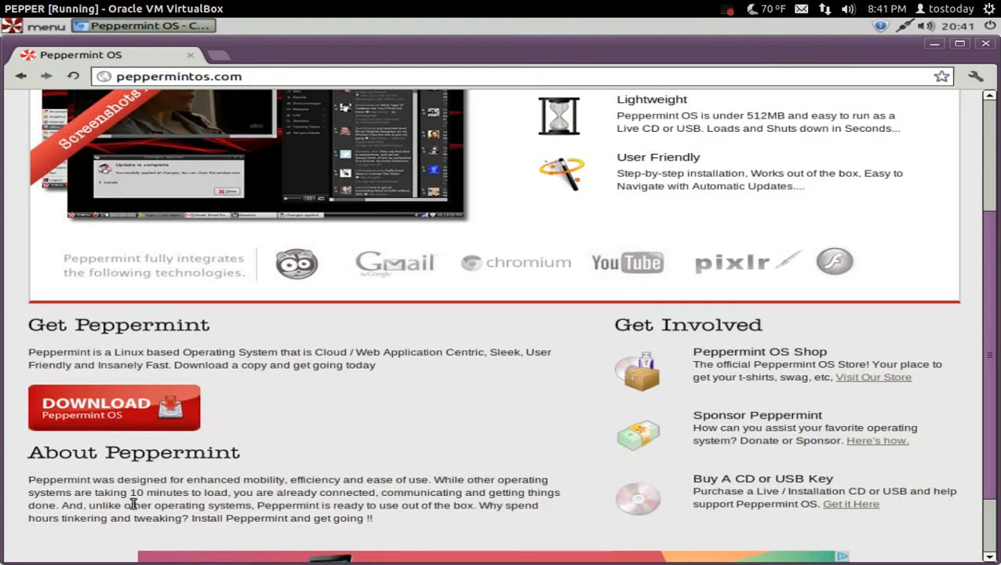
pyautogui.moveTo(413, 423)
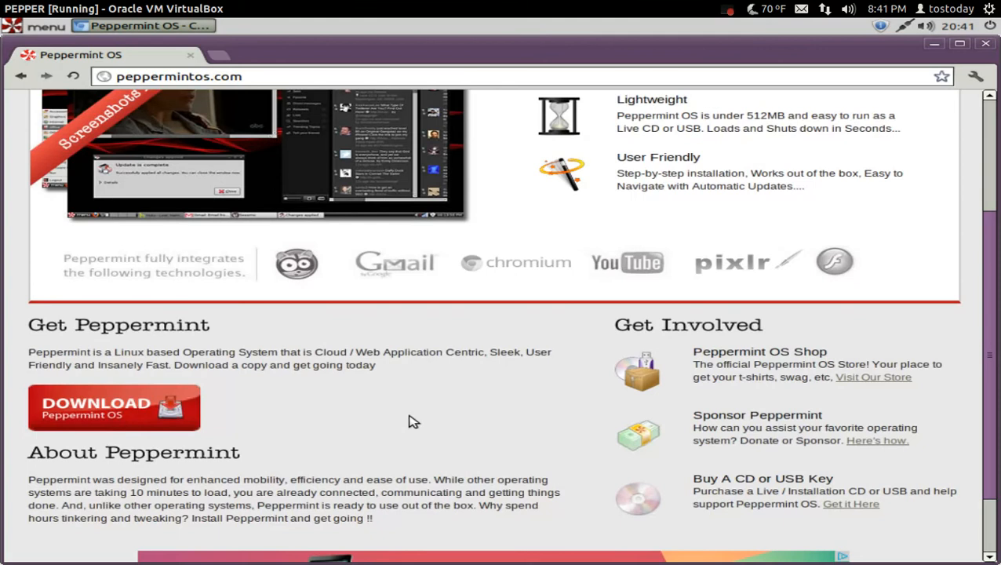
pyautogui.moveTo(379, 461)
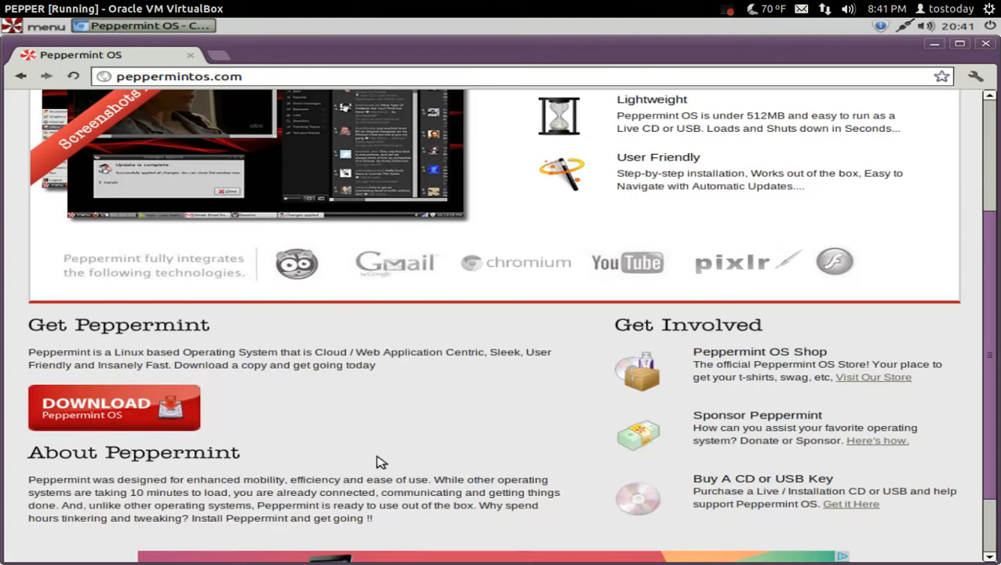
pyautogui.moveTo(529, 514)
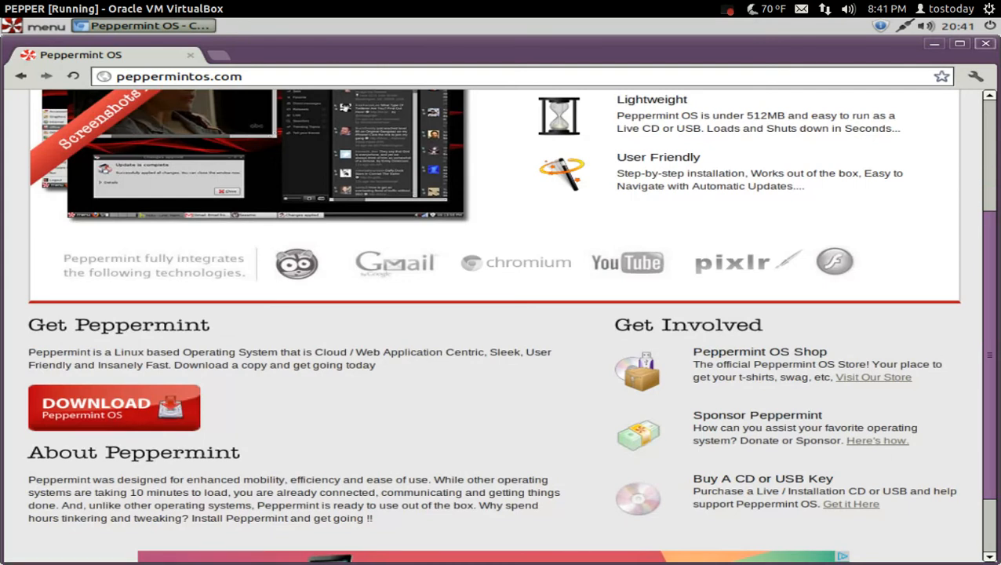
# Close Chromium and open the applications menu on the Accessories list
pyautogui.click(985, 45)
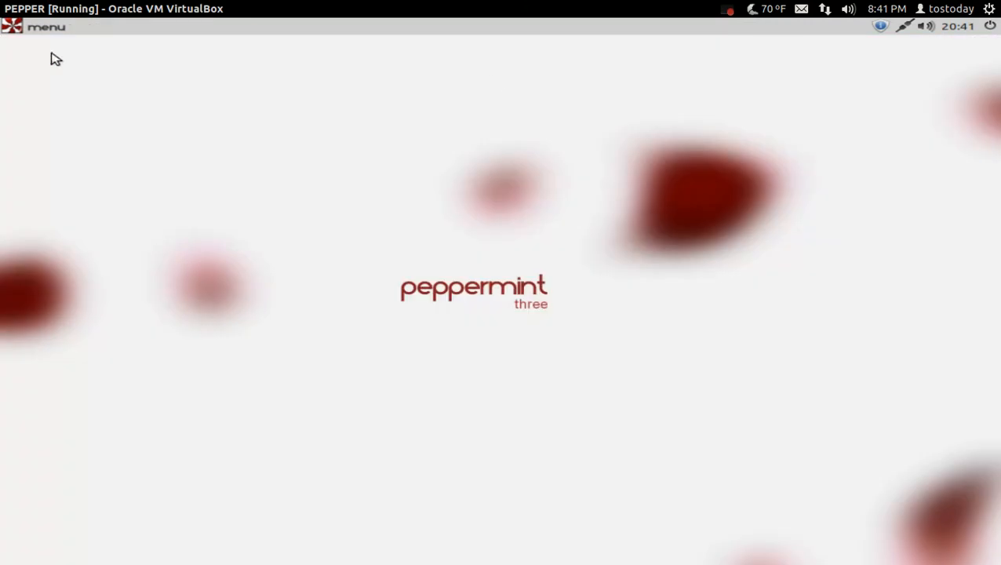
pyautogui.click(47, 27)
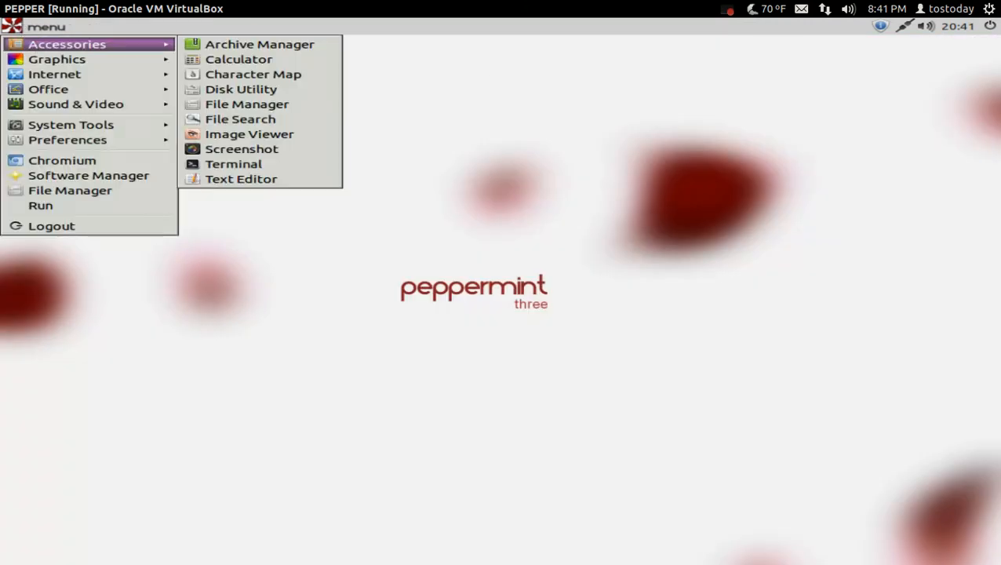
pyautogui.moveTo(131, 50)
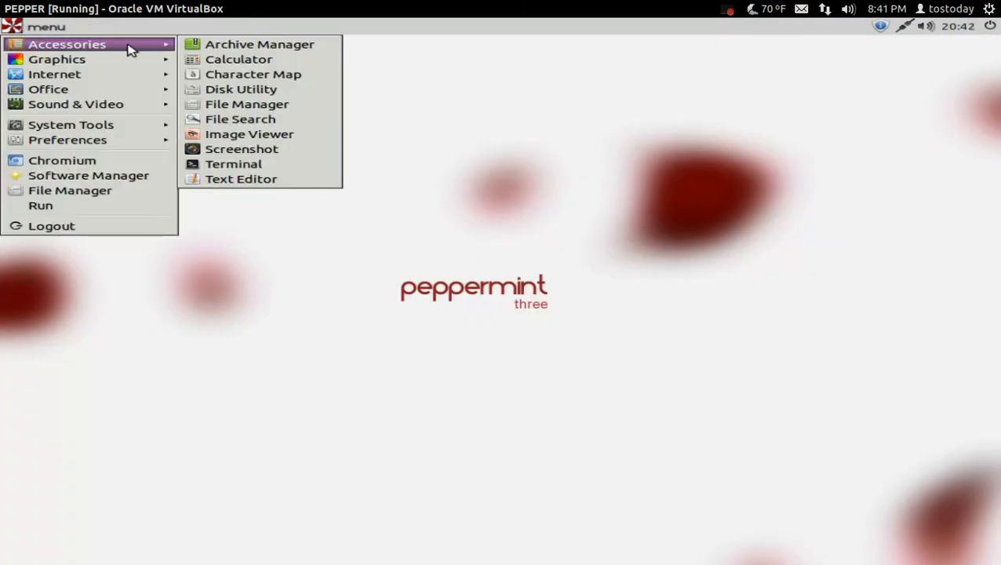
pyautogui.moveTo(238, 58)
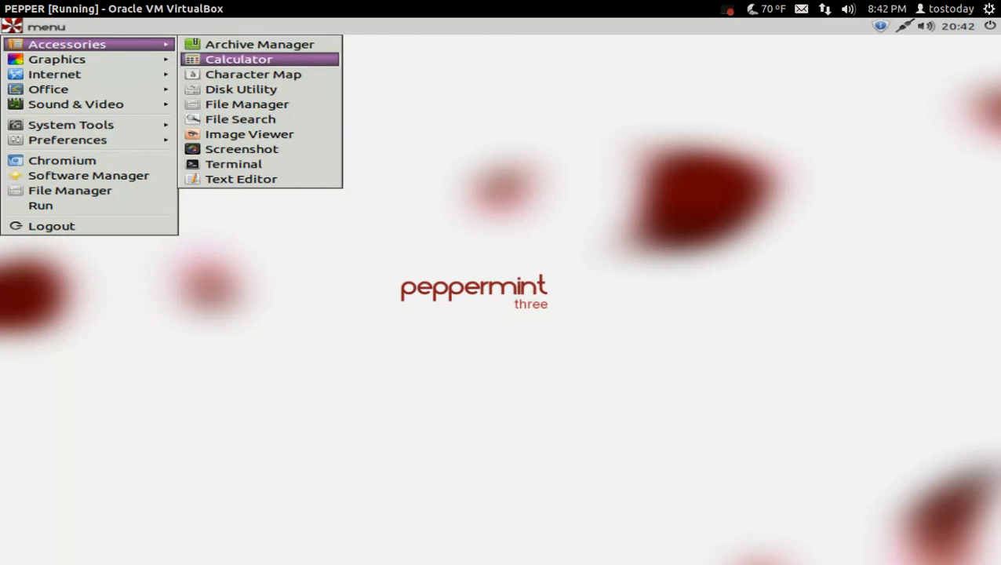
pyautogui.moveTo(247, 103)
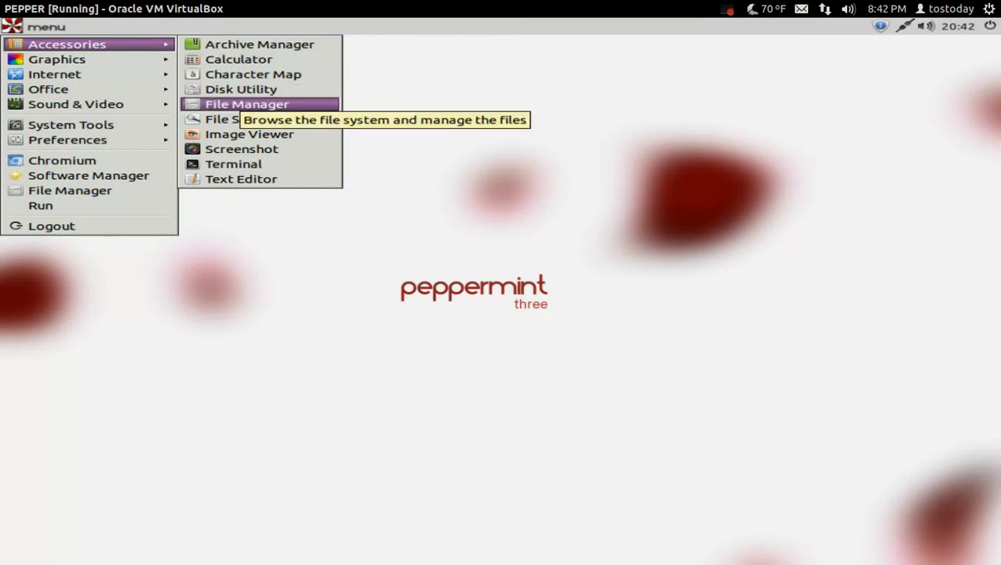
# Launch PCManFM from Accessories, showing the /home/tostoday folders
pyautogui.click(247, 104)
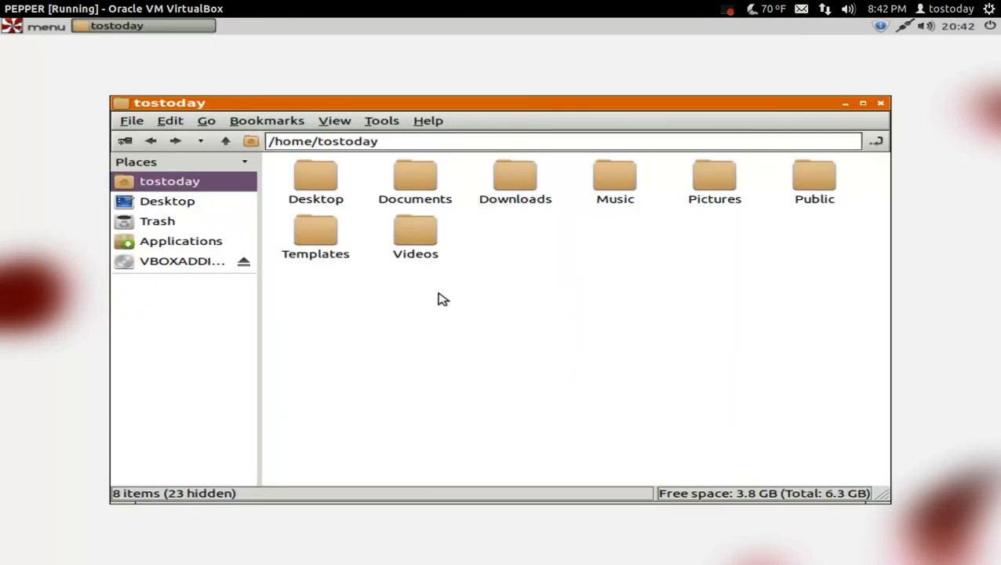
pyautogui.moveTo(704, 176)
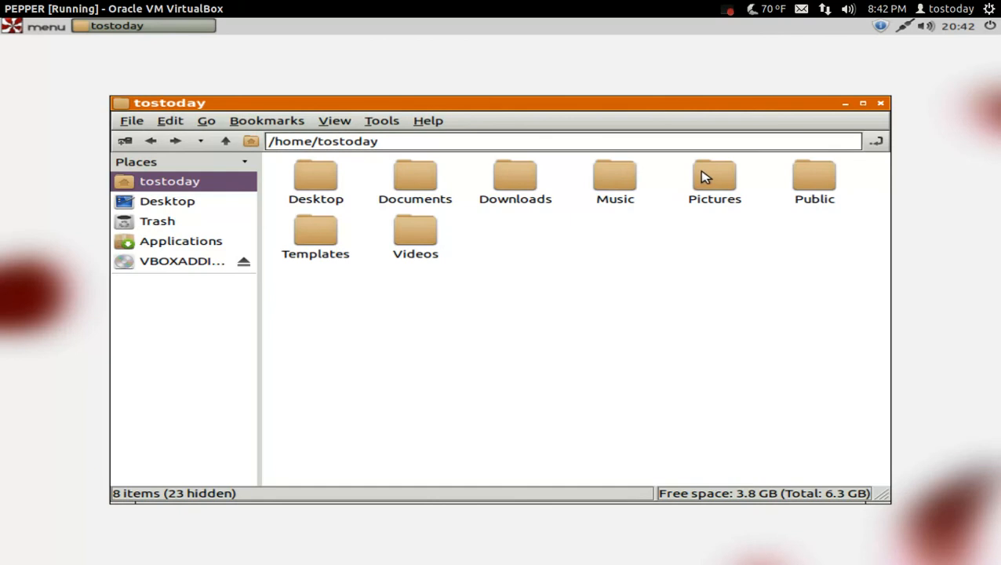
pyautogui.moveTo(658, 112)
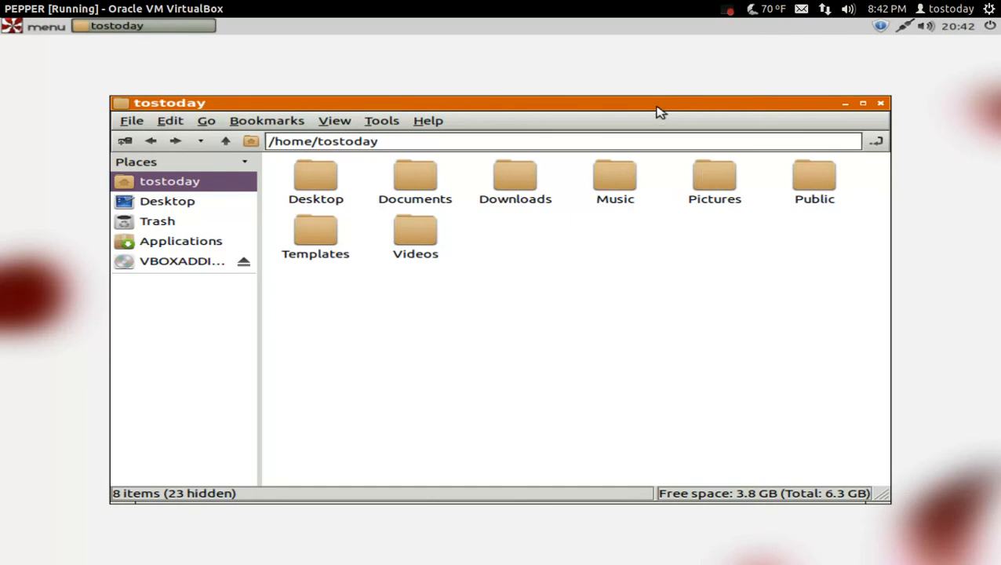
pyautogui.moveTo(551, 104)
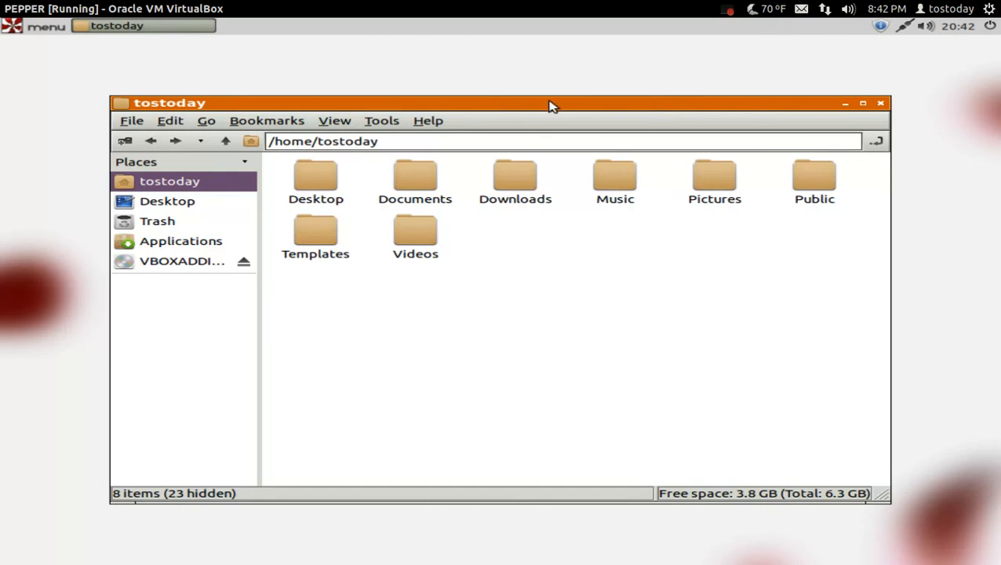
pyautogui.moveTo(869, 120)
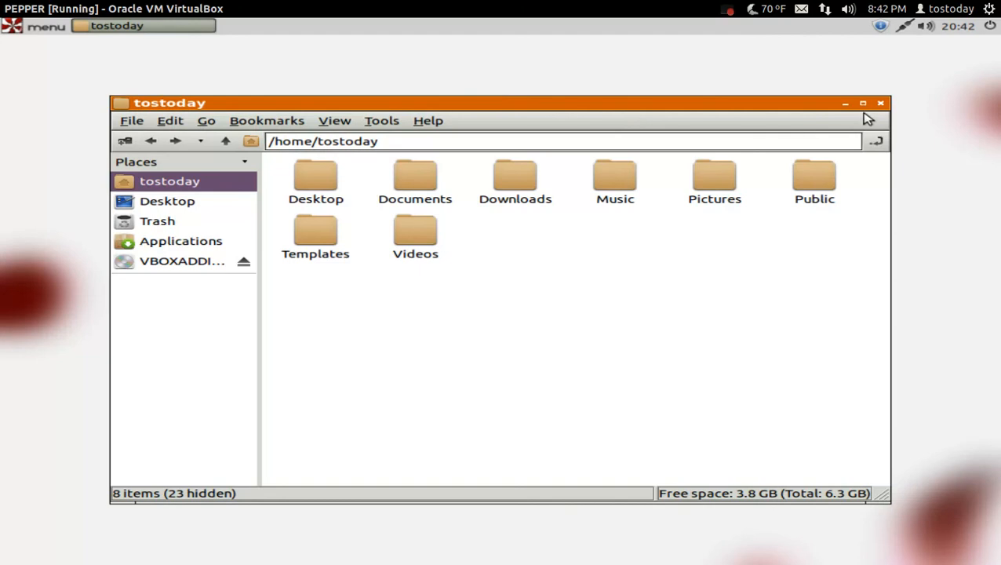
# Close PCManFM and browse the Graphics, Office and Sound & Video menu categories
pyautogui.click(881, 104)
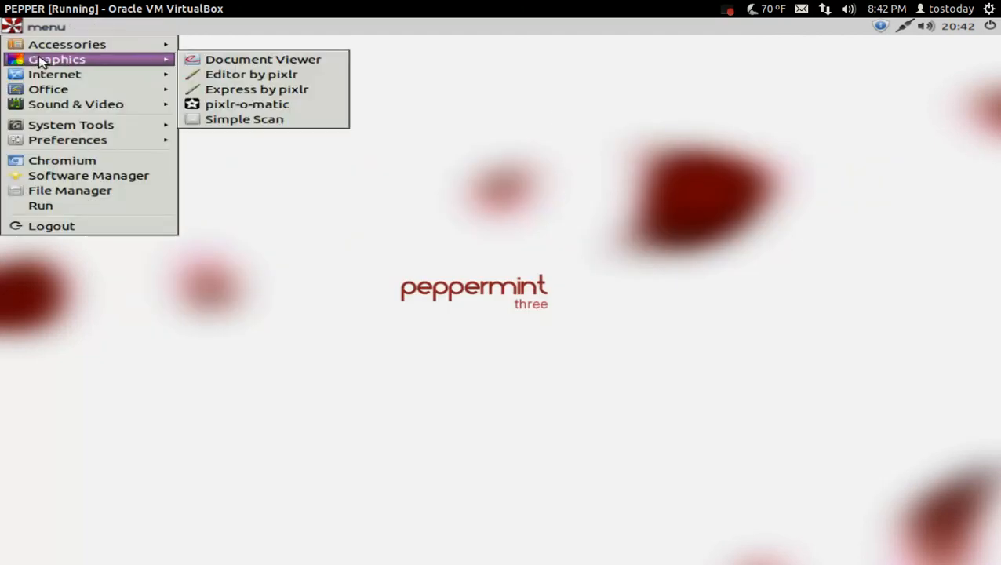
pyautogui.moveTo(250, 66)
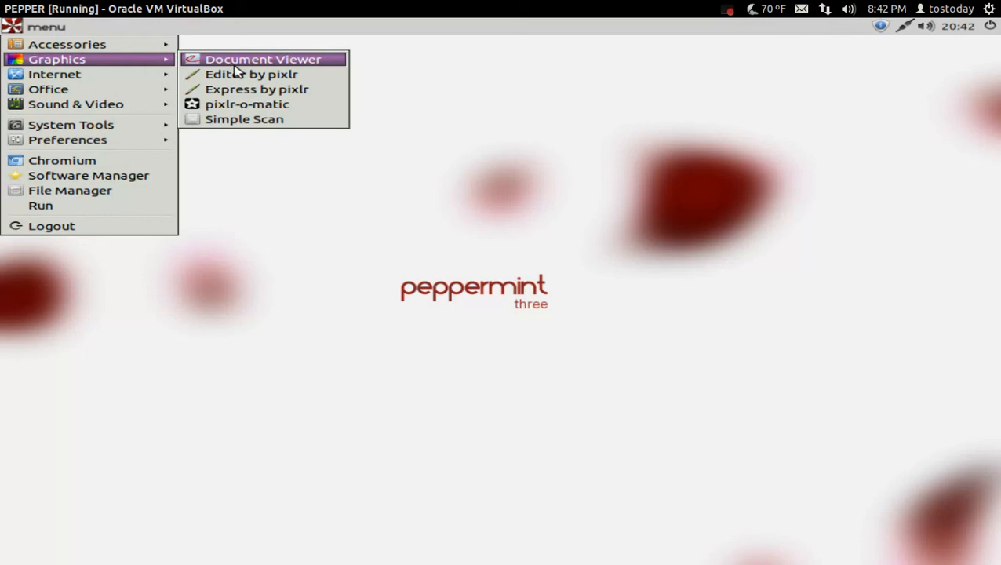
pyautogui.moveTo(241, 132)
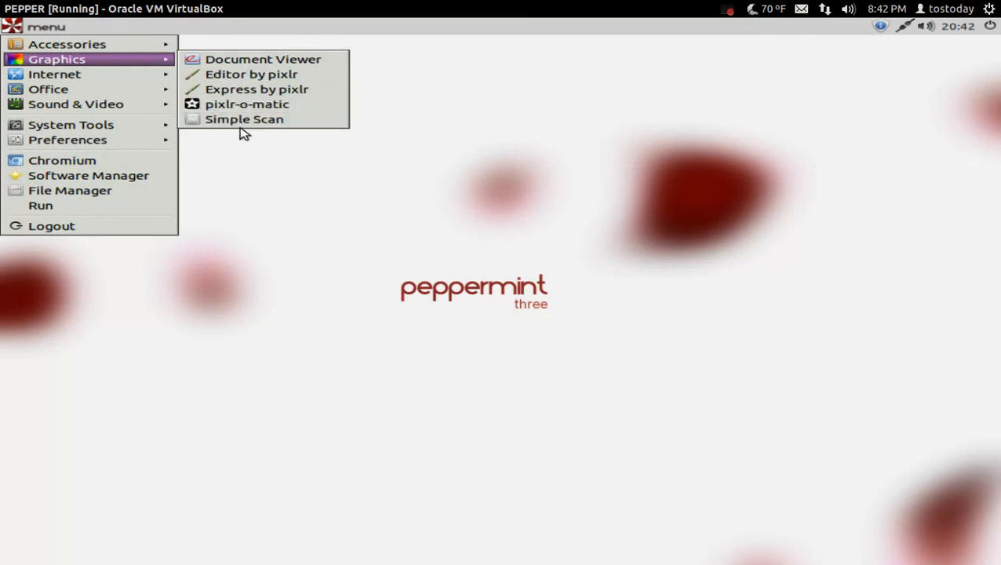
pyautogui.moveTo(271, 90)
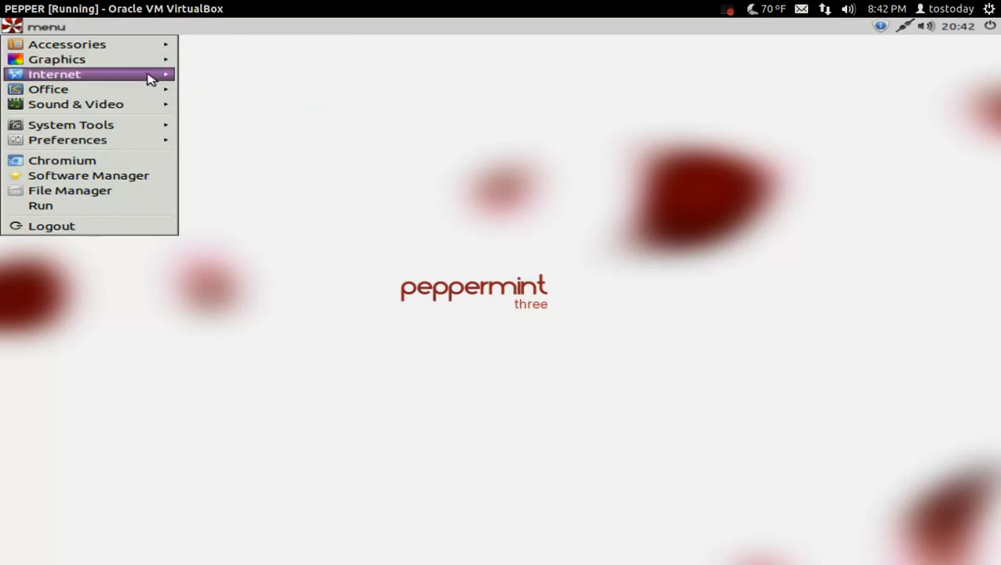
pyautogui.click(59, 75)
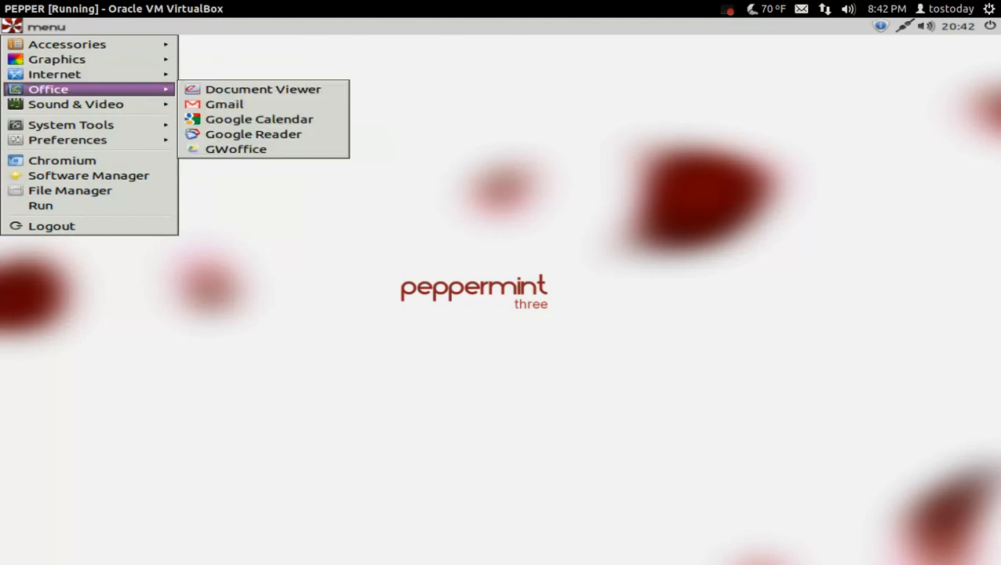
pyautogui.moveTo(242, 98)
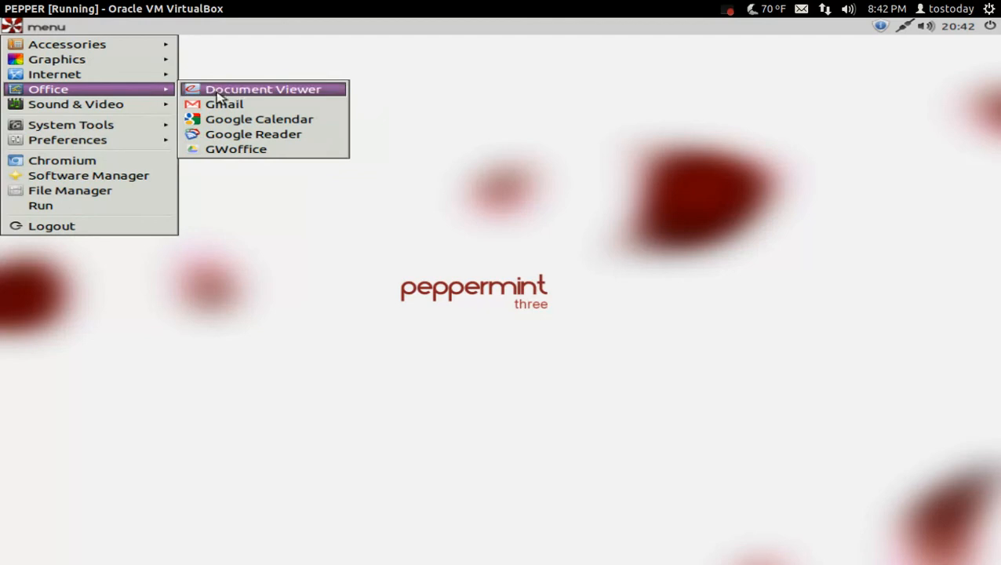
pyautogui.moveTo(226, 104)
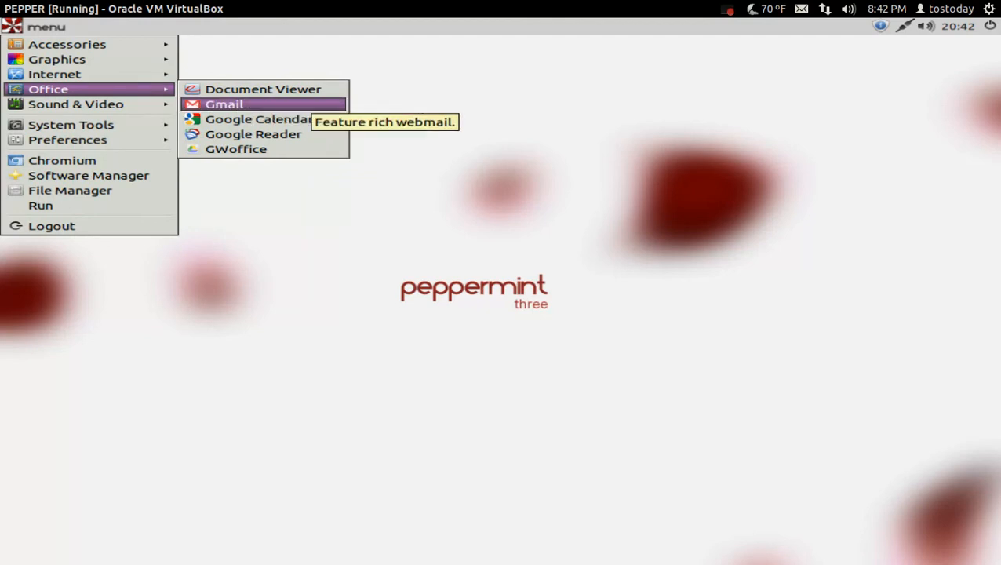
pyautogui.moveTo(271, 136)
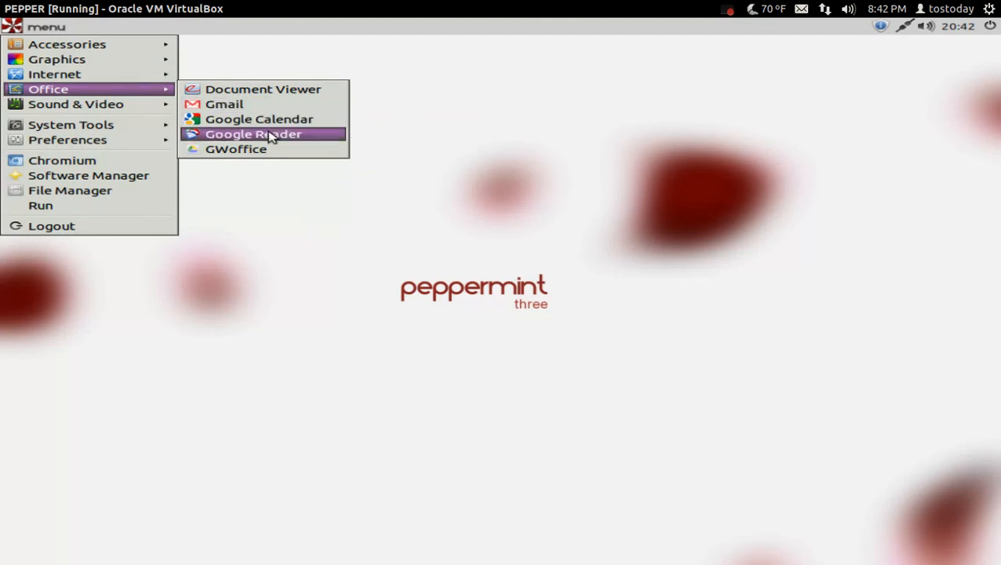
pyautogui.moveTo(271, 135)
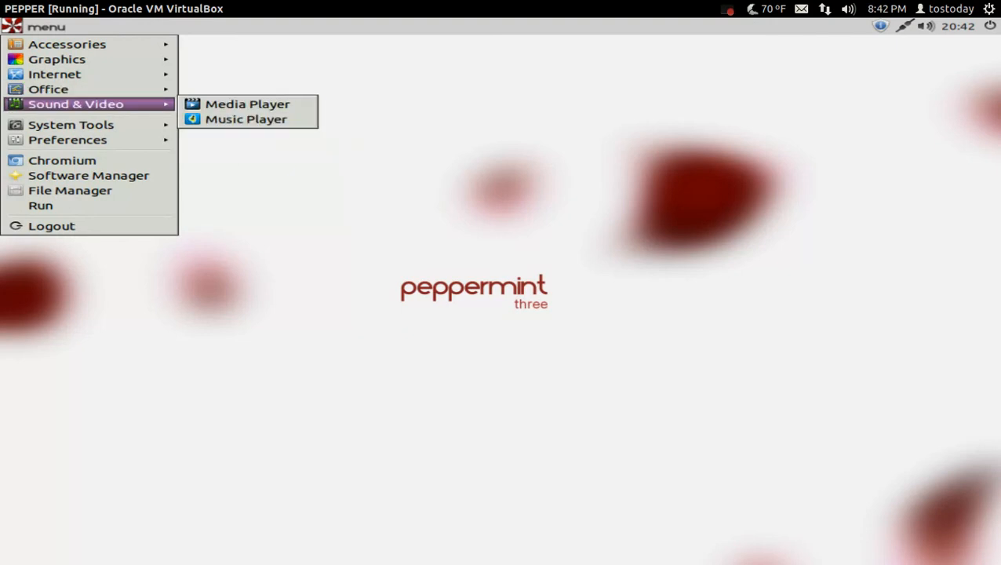
pyautogui.moveTo(246, 119)
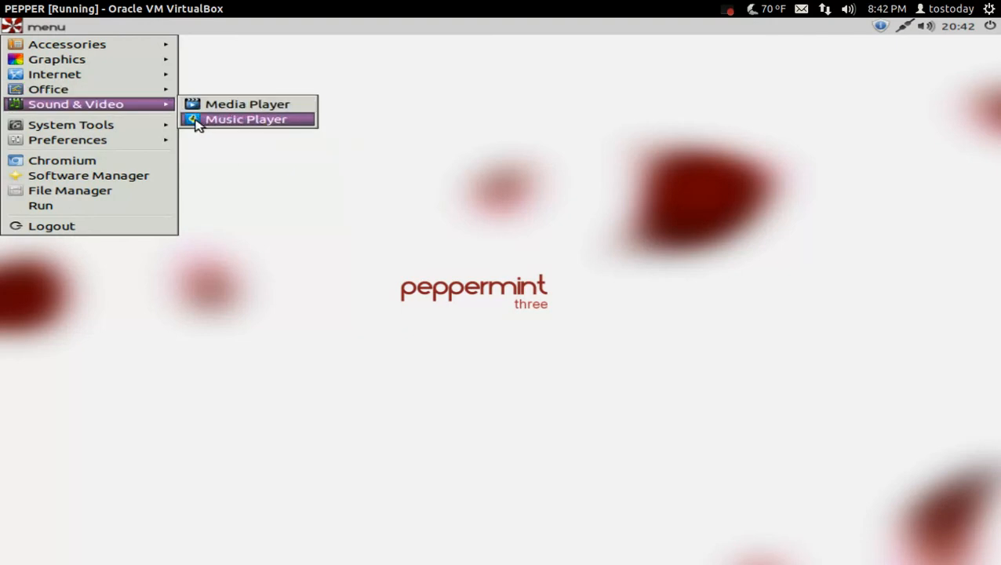
pyautogui.moveTo(161, 109)
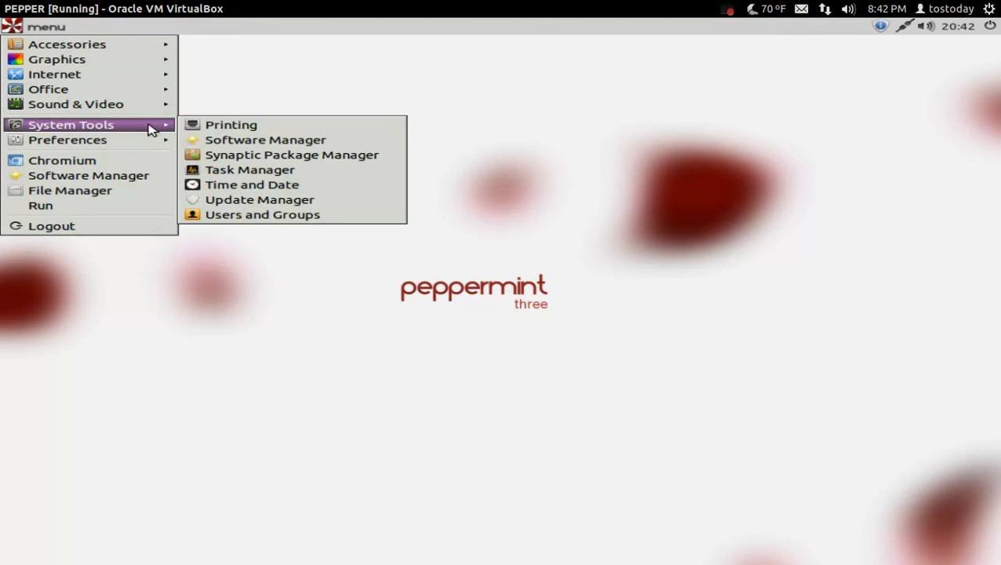
pyautogui.moveTo(228, 143)
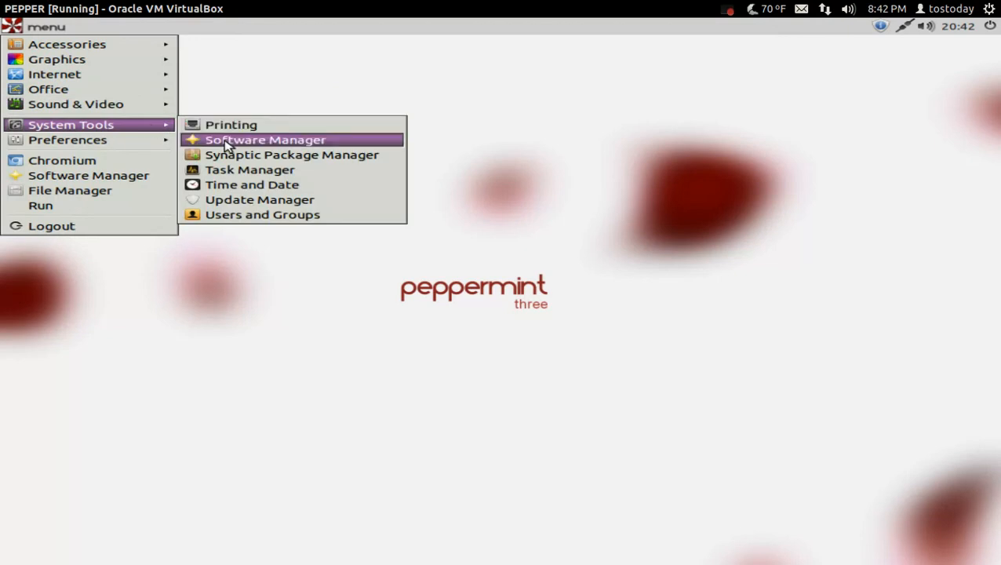
pyautogui.moveTo(250, 170)
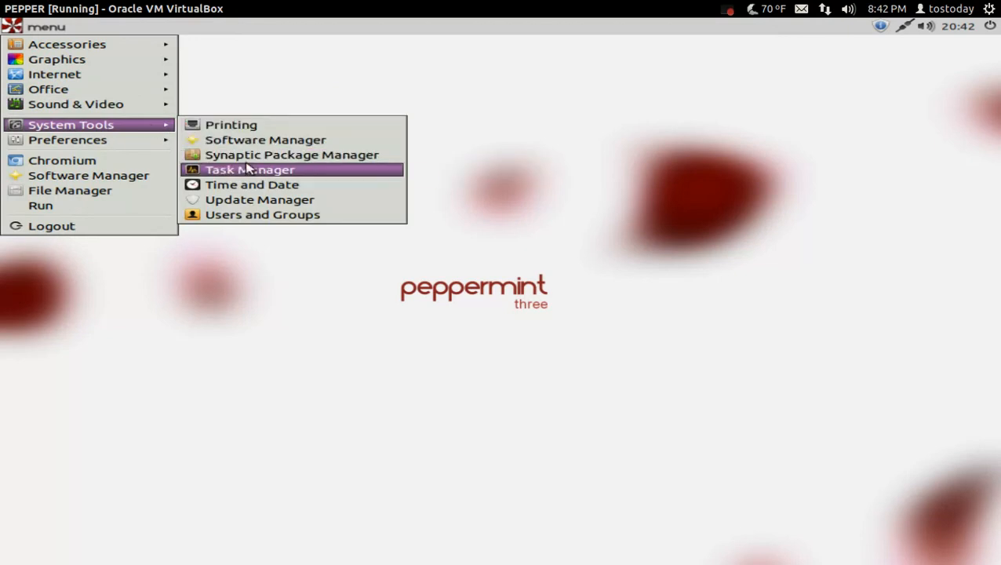
pyautogui.moveTo(259, 199)
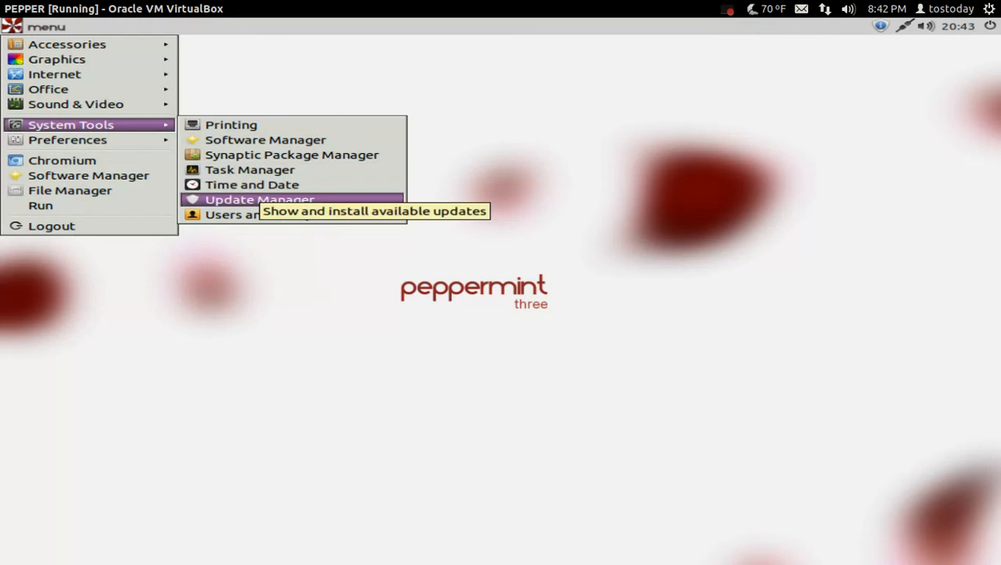
pyautogui.moveTo(249, 170)
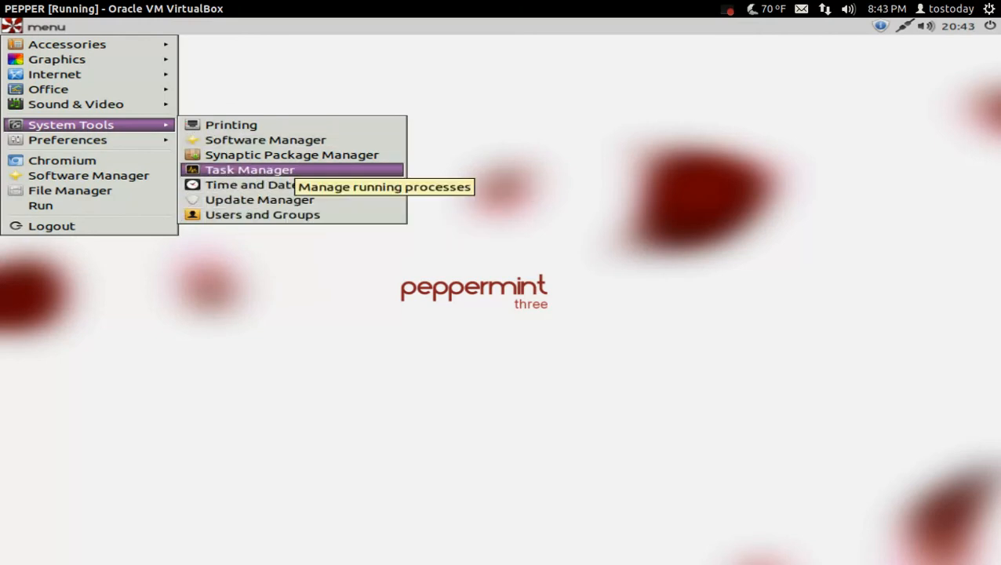
# Launch Task Manager from the System Tools submenu
pyautogui.click(249, 169)
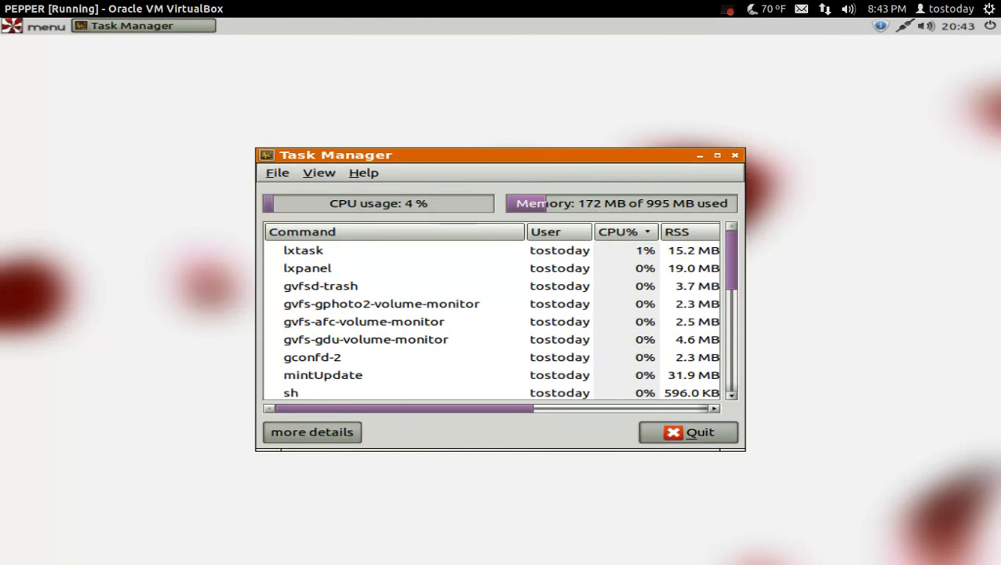
# Quit LXTask after reviewing its CPU, memory and process list
pyautogui.click(689, 431)
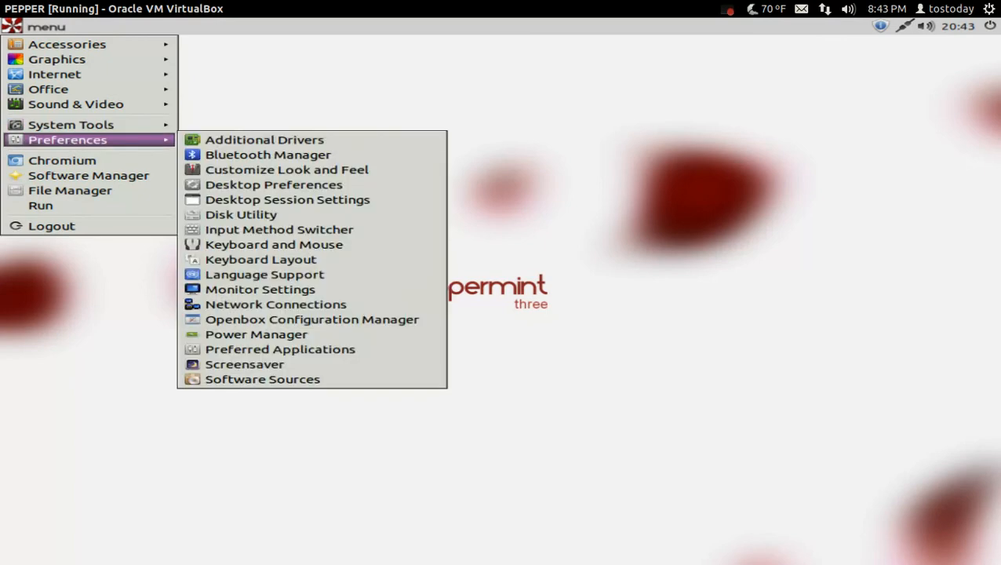
pyautogui.moveTo(264, 139)
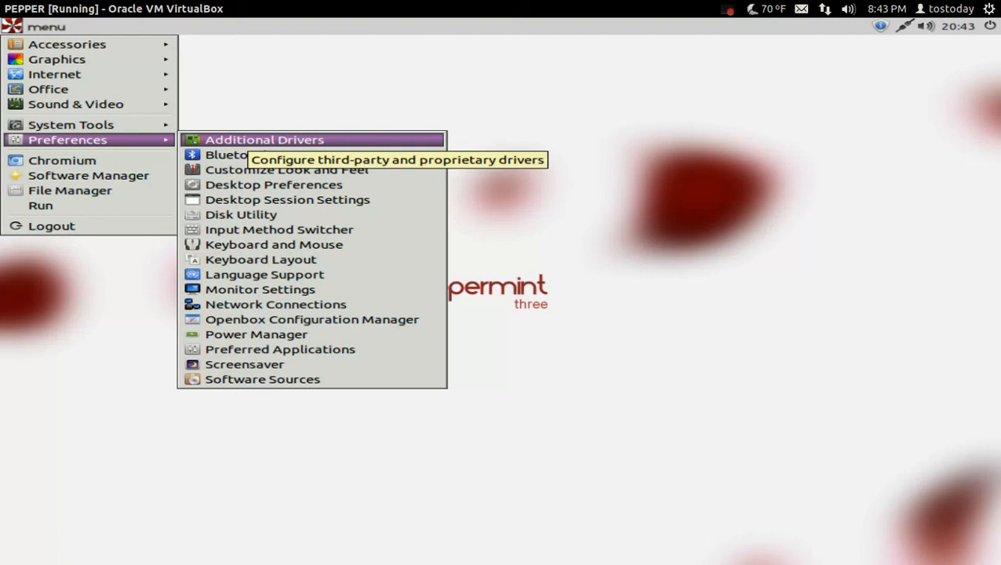
pyautogui.moveTo(291, 169)
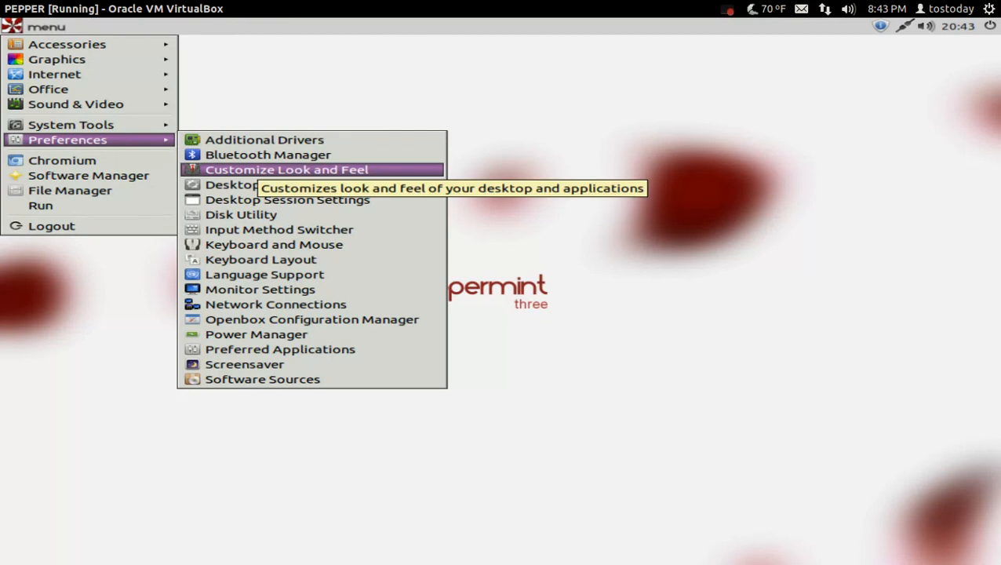
pyautogui.moveTo(245, 364)
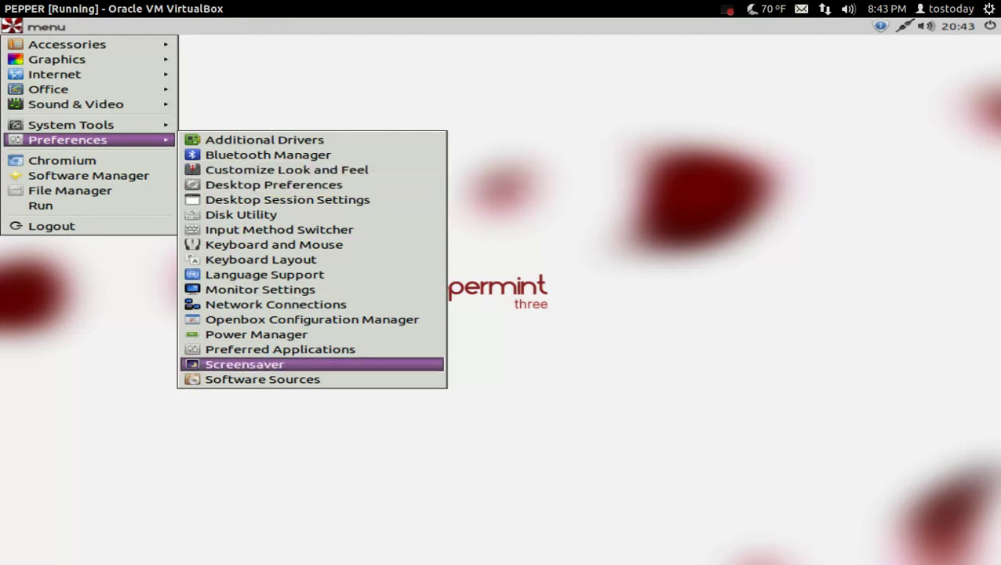
pyautogui.moveTo(296, 184)
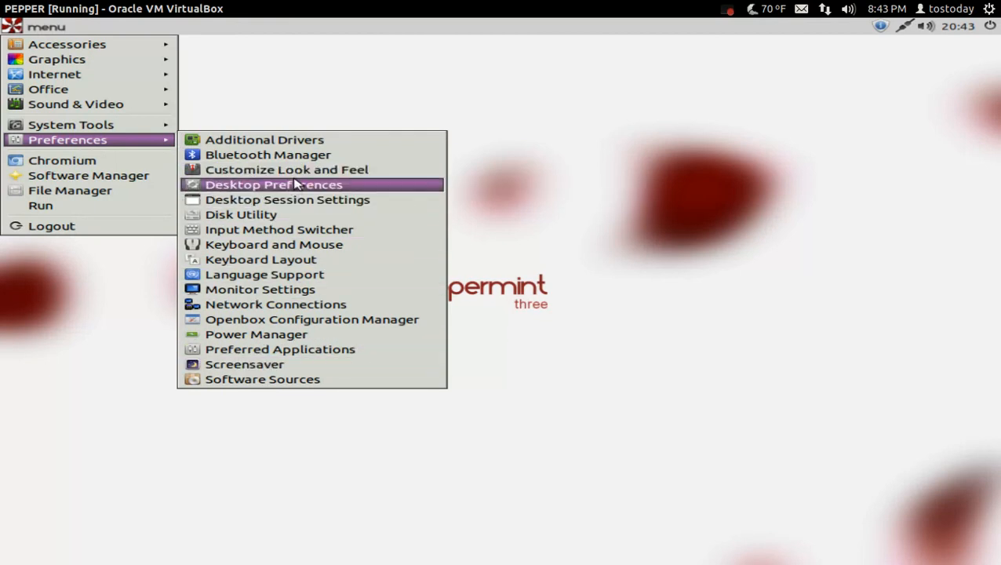
# Launch Customize Look and Feel from the Preferences submenu
pyautogui.click(288, 169)
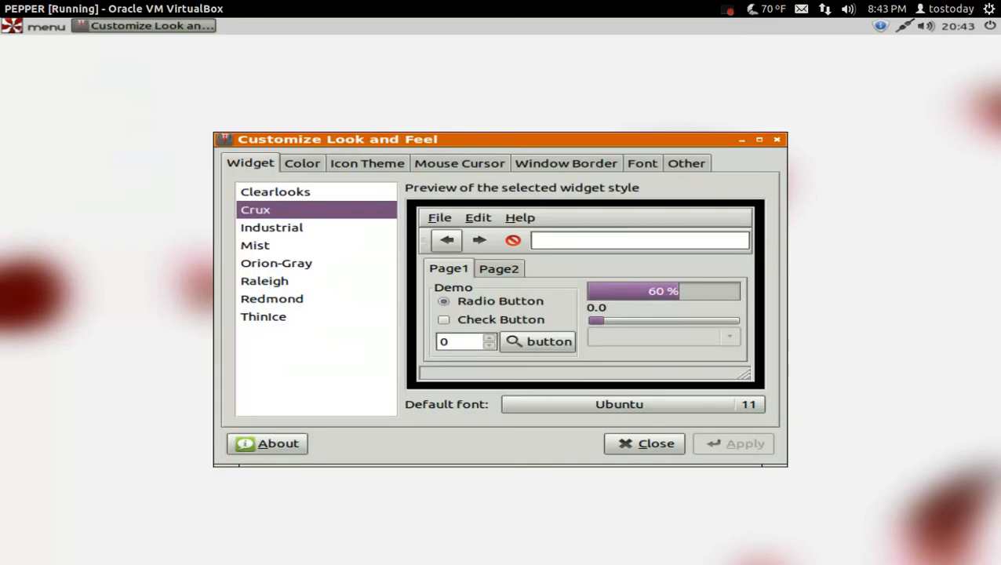
# Select the Clearlooks widget style, apply it, and close the window
pyautogui.click(275, 192)
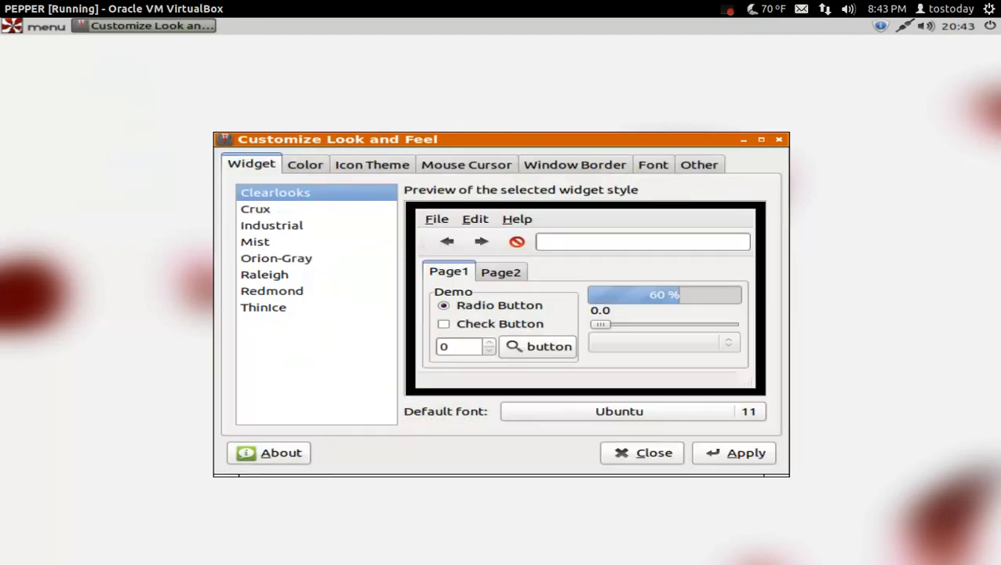
pyautogui.moveTo(281, 219)
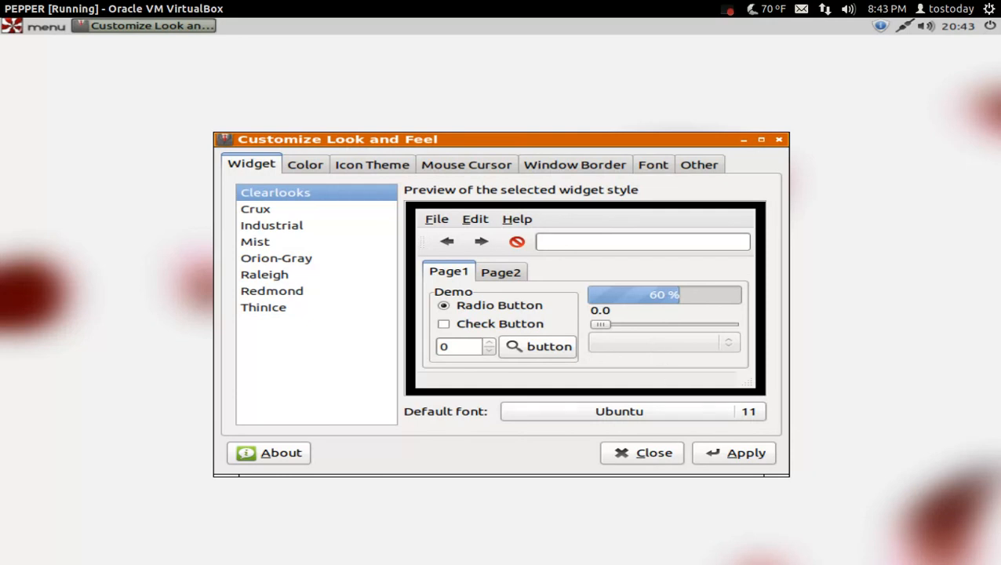
pyautogui.click(744, 453)
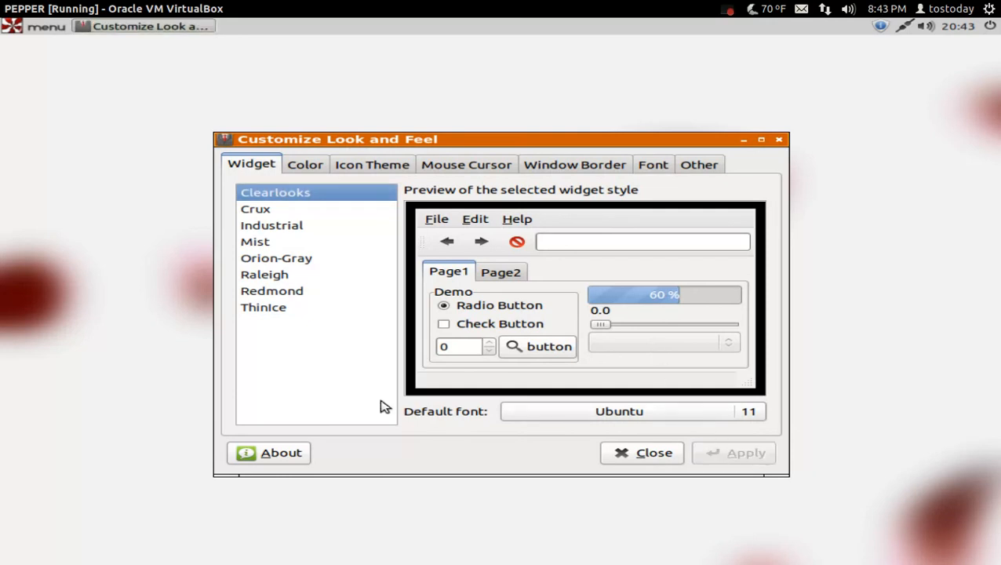
pyautogui.click(652, 453)
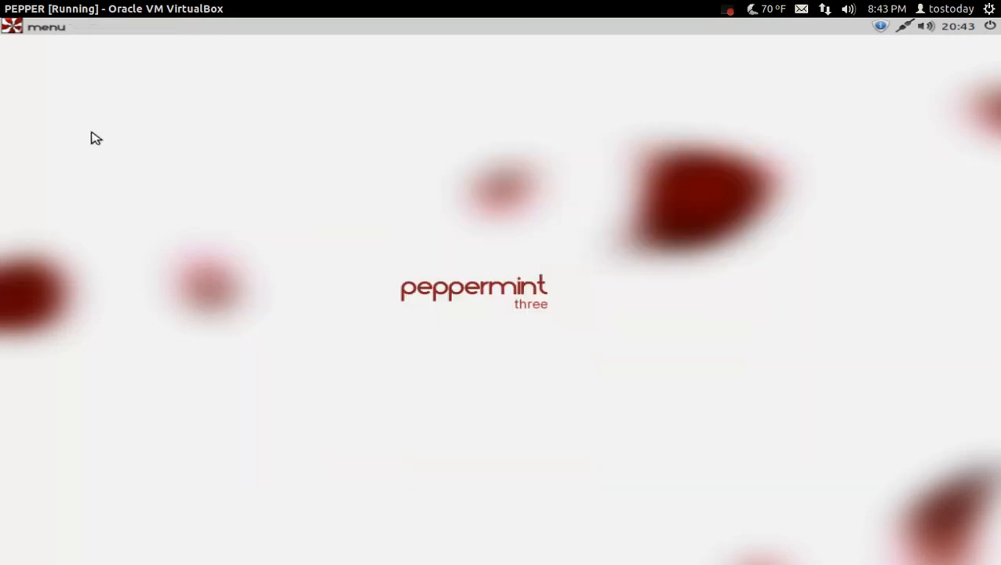
# Open the Peppermint application menu showing its categories
pyautogui.click(48, 26)
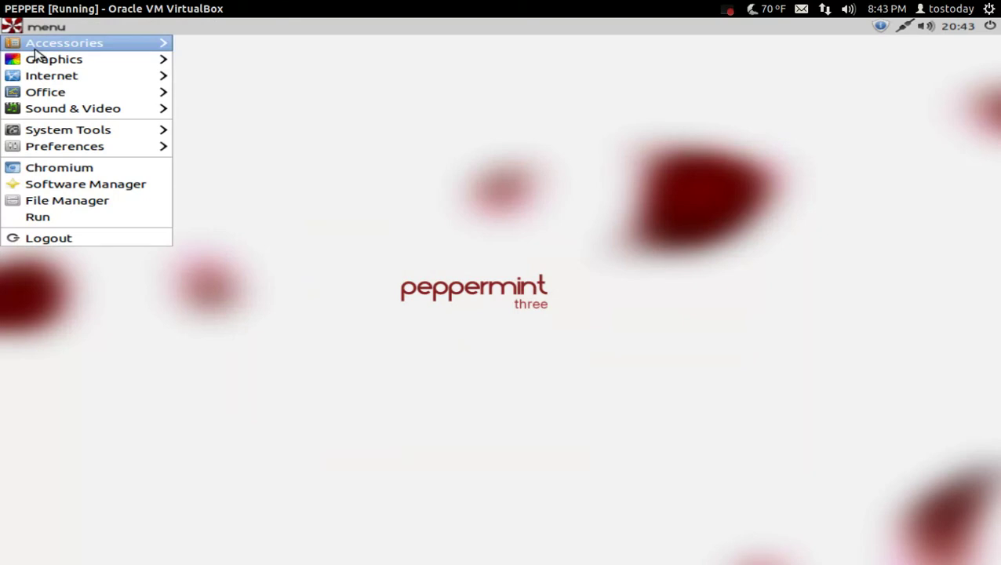
pyautogui.moveTo(77, 169)
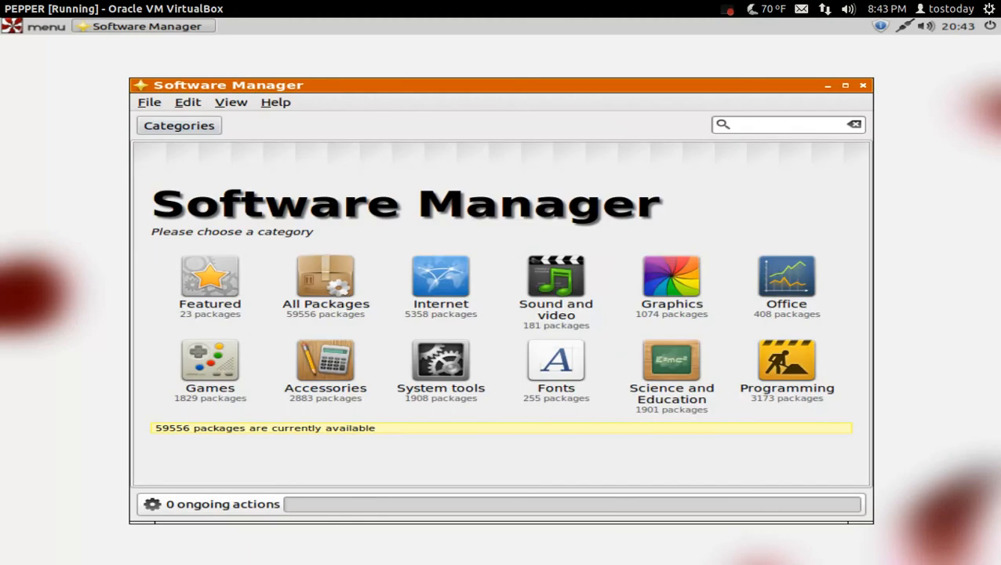
pyautogui.moveTo(425, 213)
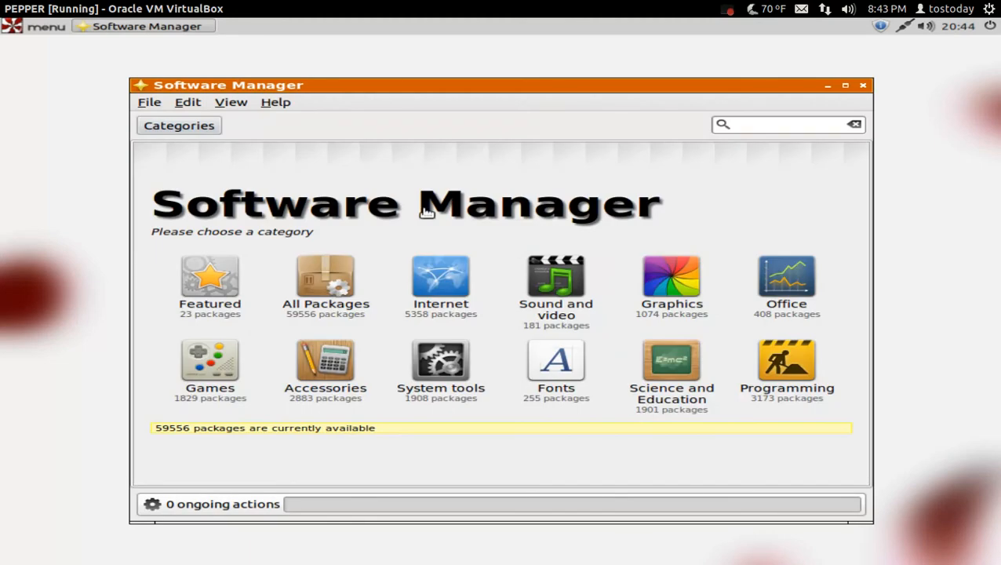
pyautogui.moveTo(393, 265)
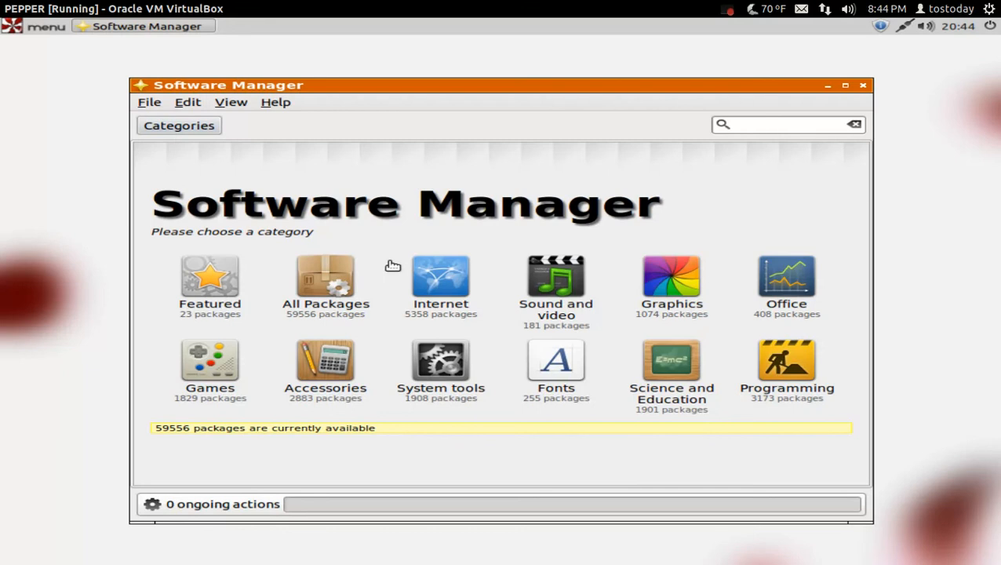
pyautogui.moveTo(258, 365)
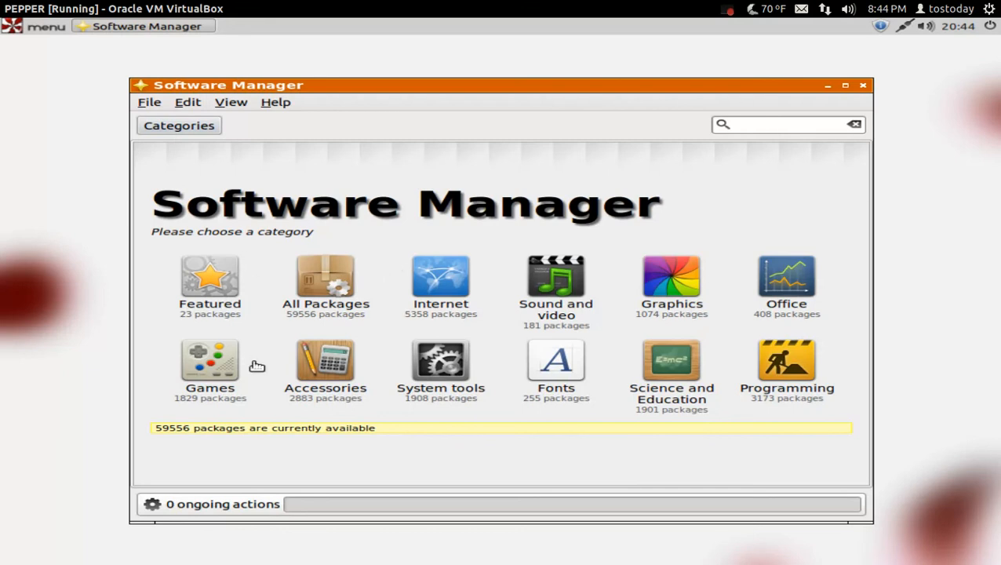
pyautogui.moveTo(349, 254)
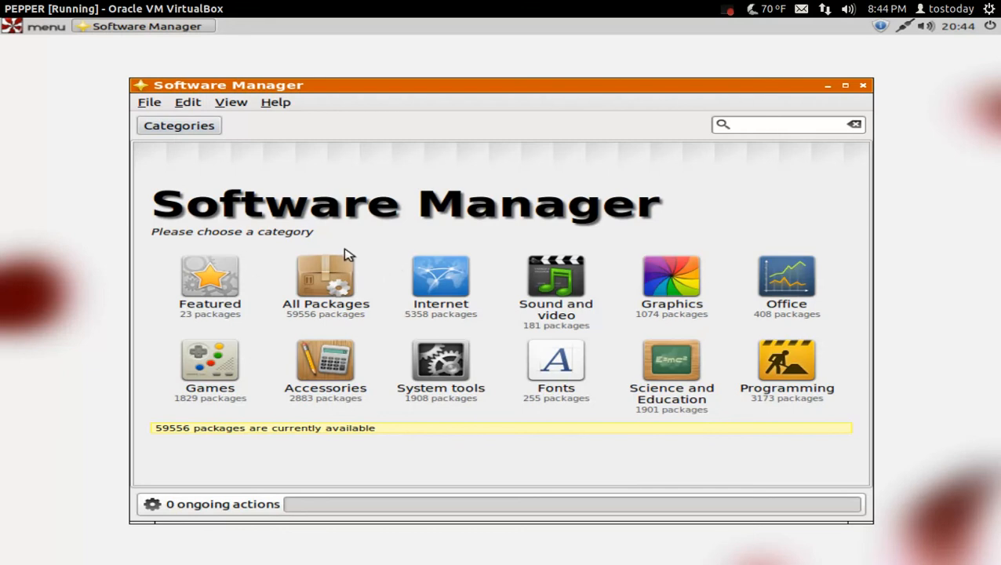
pyautogui.moveTo(546, 280)
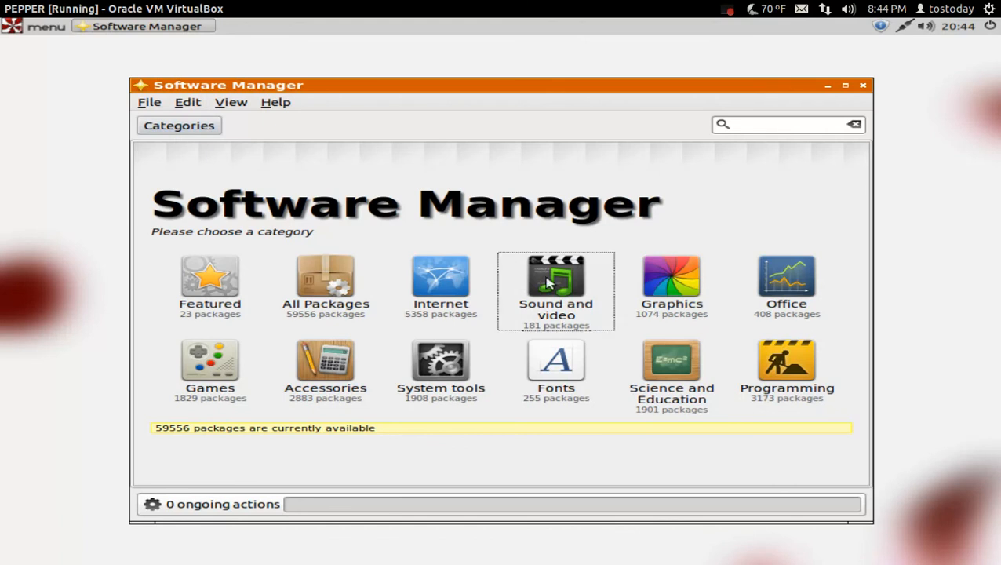
# Open the banshee package page from the Sound and video category
pyautogui.click(556, 283)
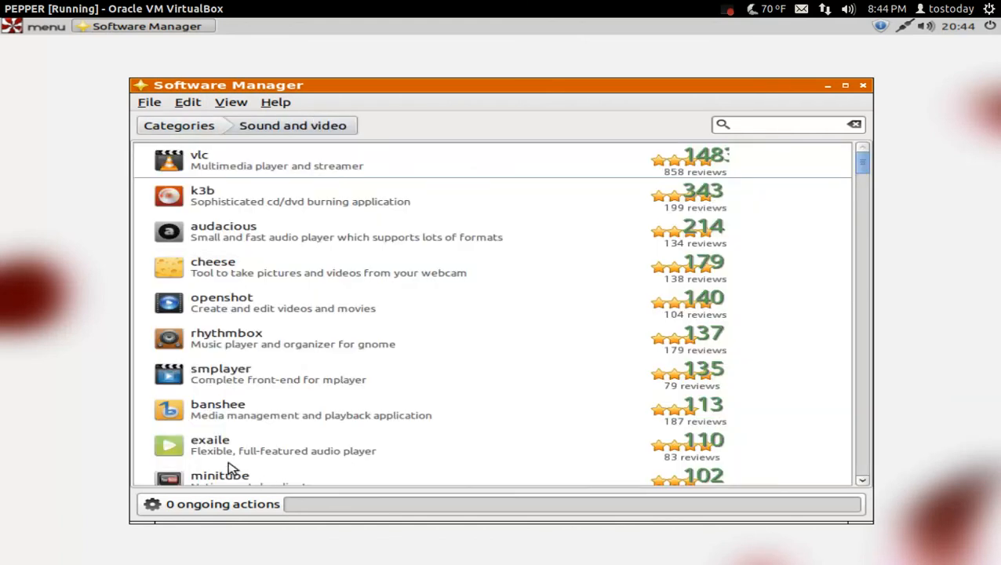
pyautogui.moveTo(400, 398)
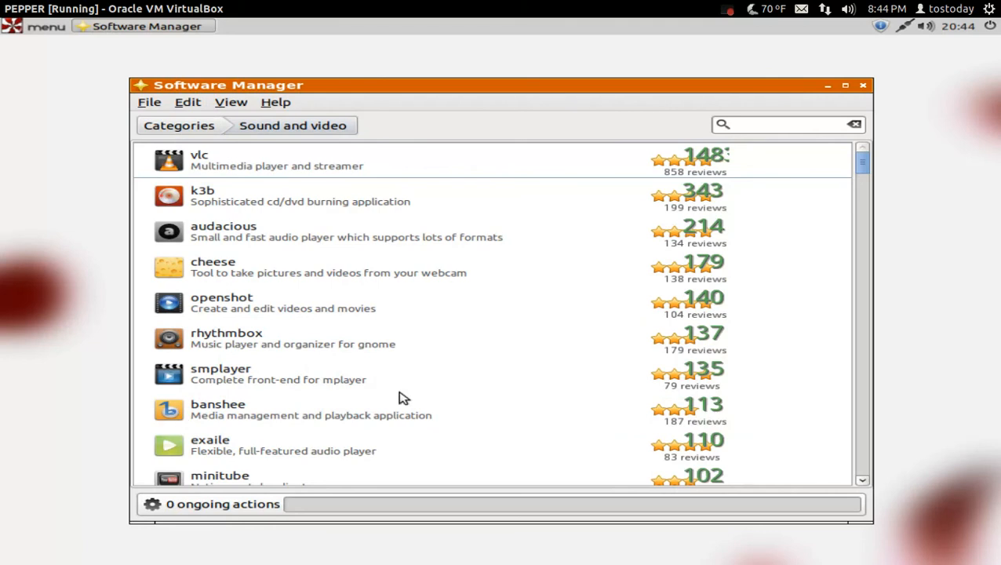
pyautogui.click(216, 410)
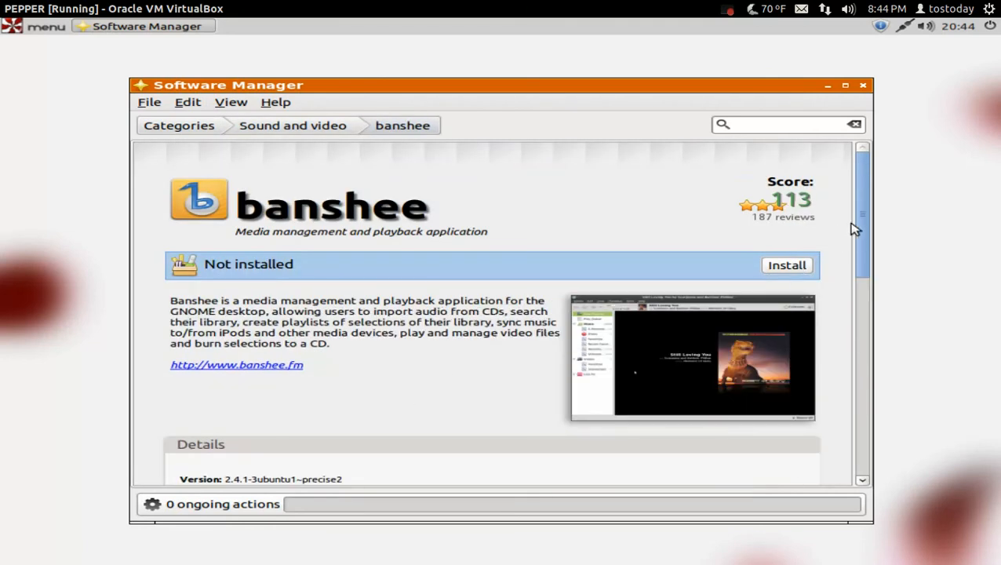
pyautogui.moveTo(836, 220)
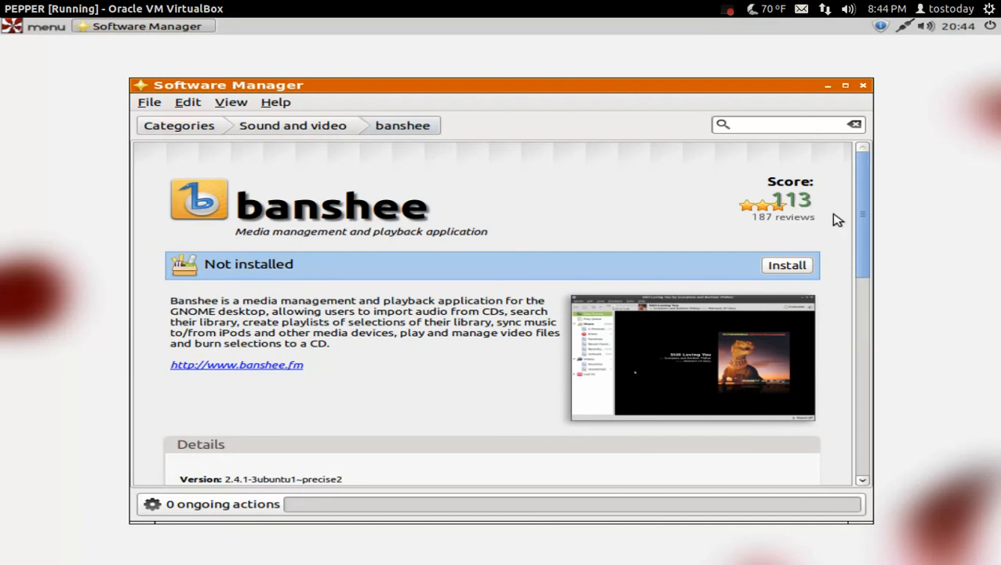
# Scroll through banshee's Details and Reviews, then close Software Manager
pyautogui.scroll(-3)
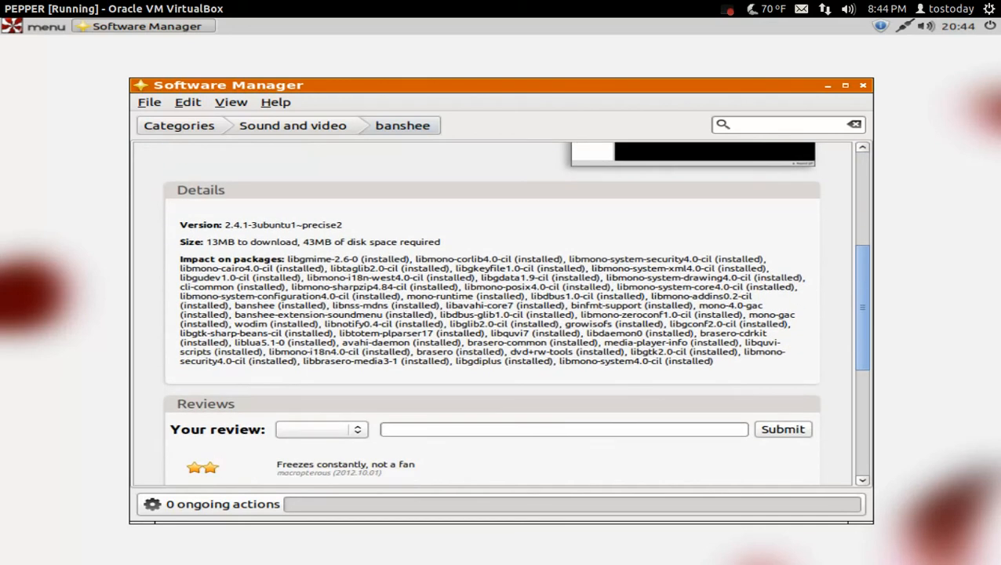
pyautogui.scroll(-3)
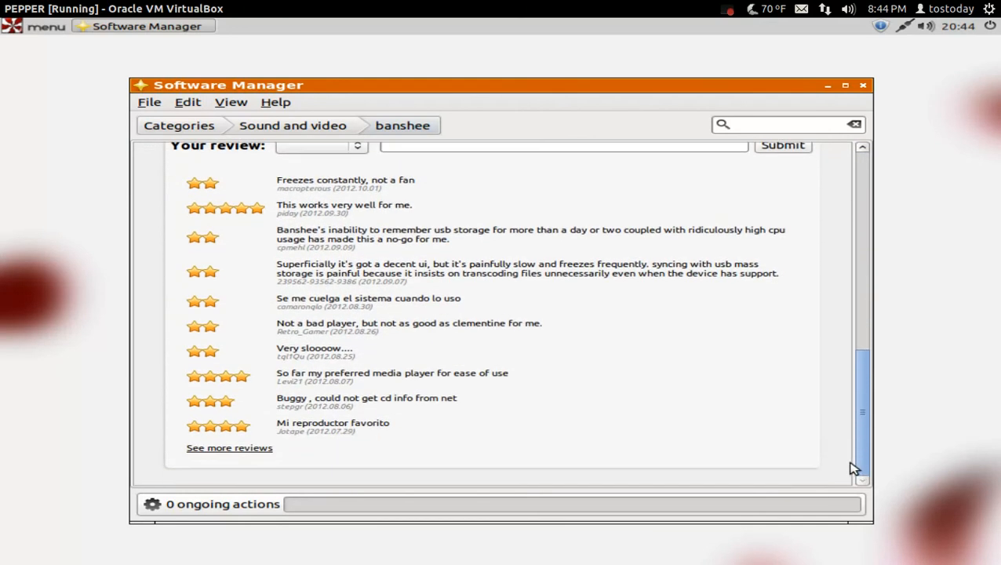
pyautogui.scroll(3)
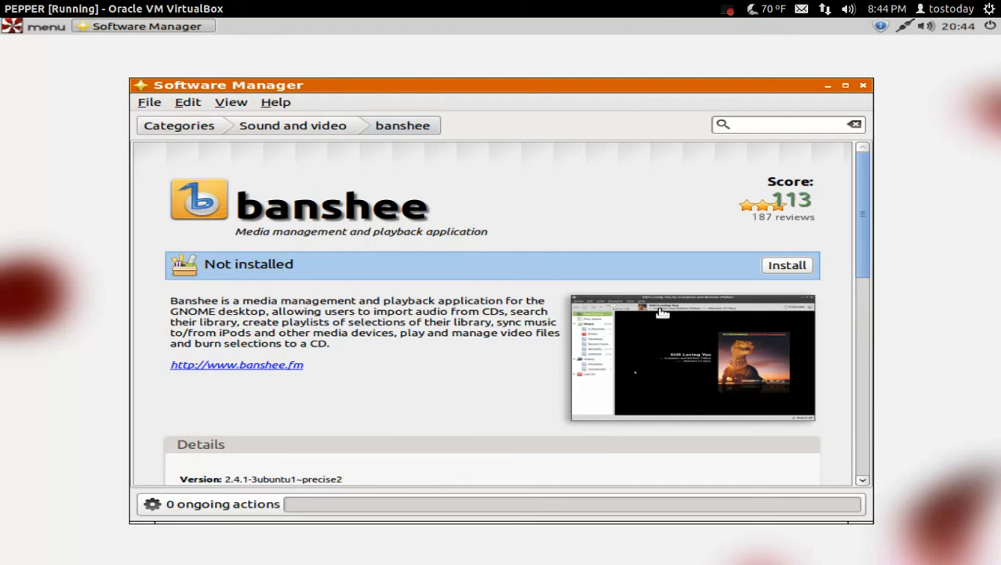
pyautogui.moveTo(796, 265)
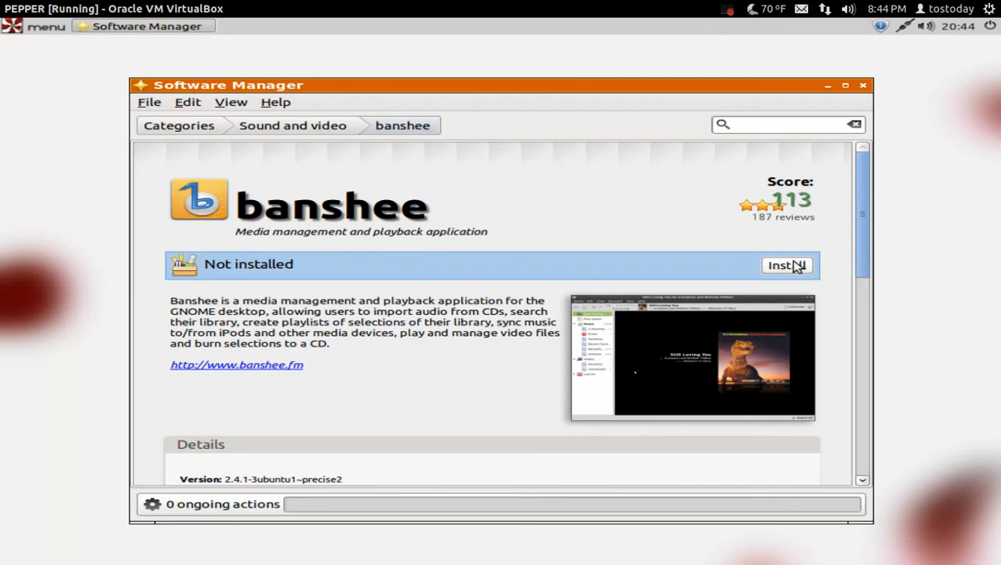
pyautogui.moveTo(820, 165)
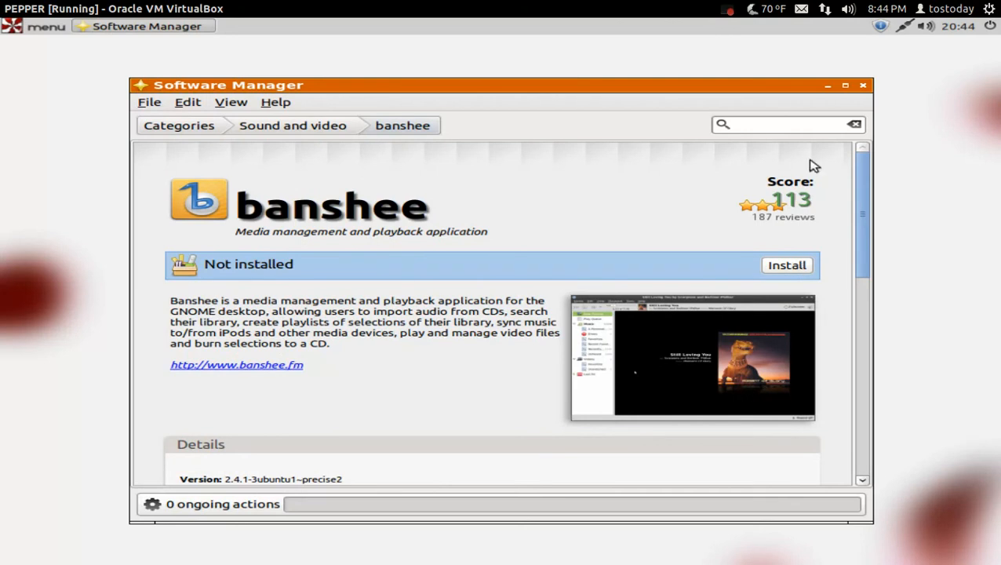
pyautogui.click(864, 85)
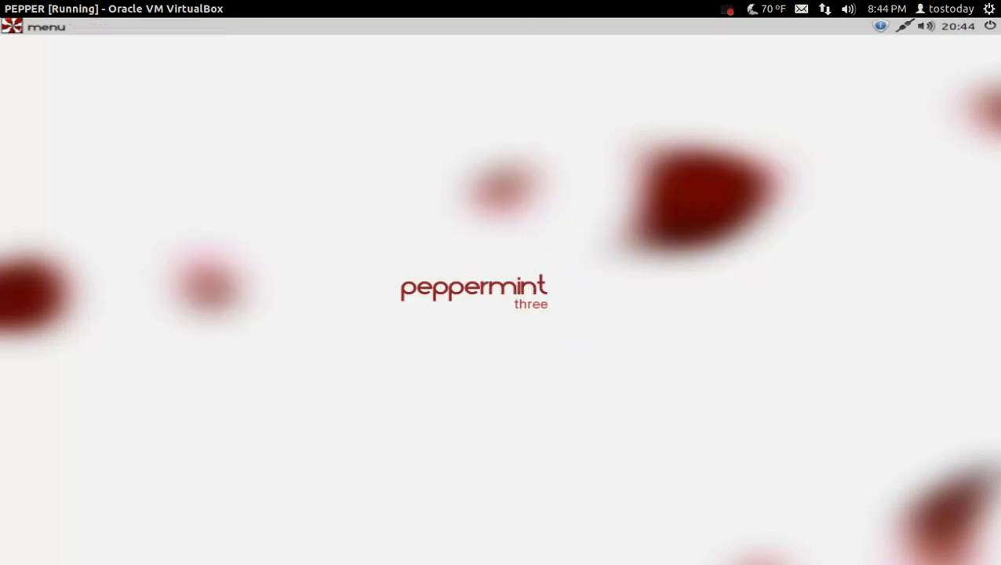
pyautogui.moveTo(616, 295)
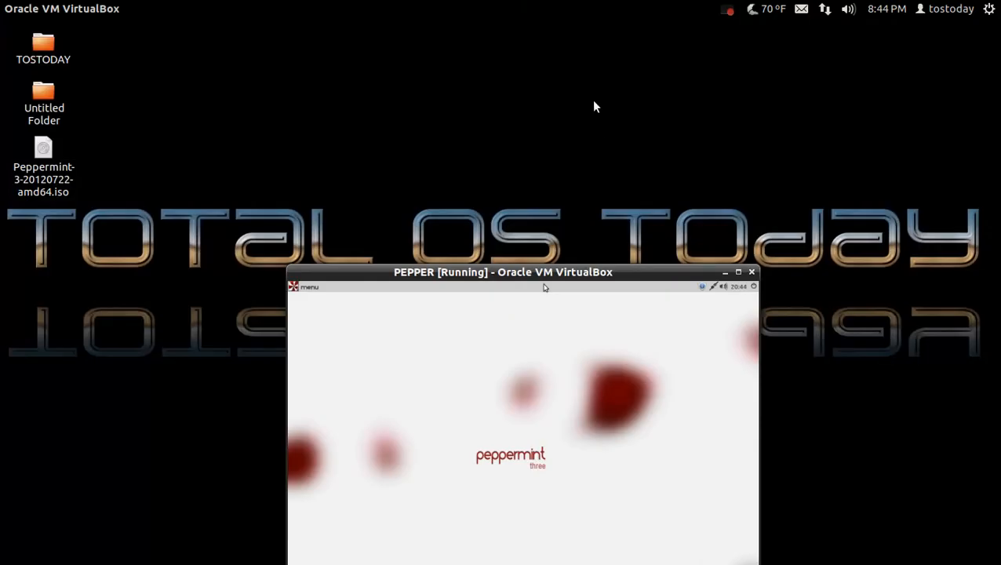
# Move the windowed PEPPER VM slightly lower on the host desktop
pyautogui.moveTo(502, 272); pyautogui.dragTo(508, 299)
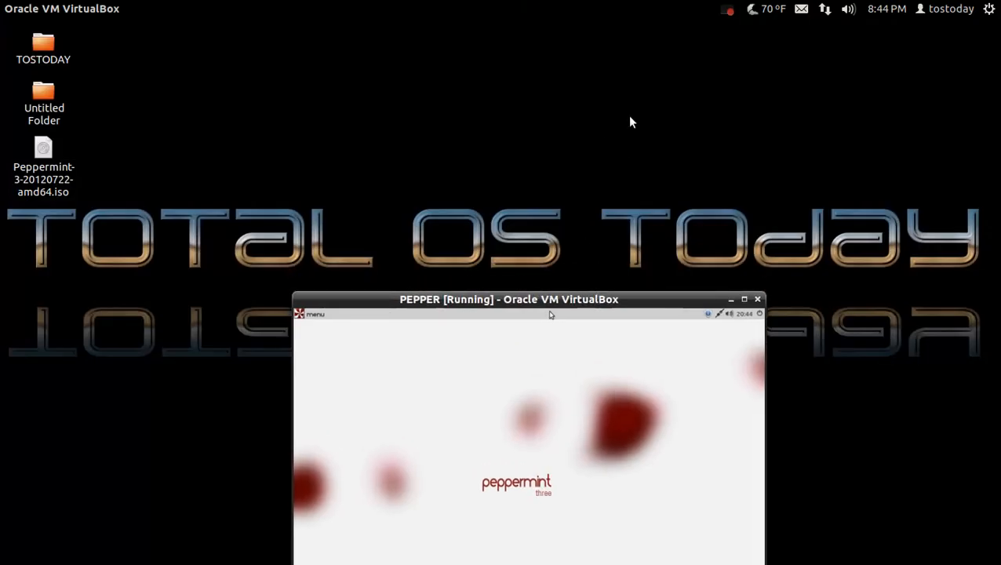
pyautogui.moveTo(749, 89)
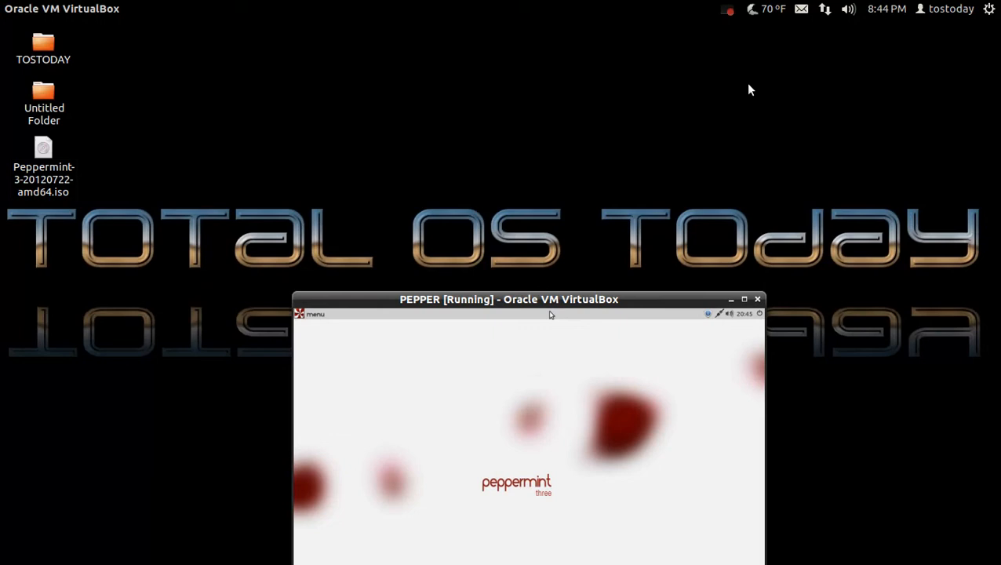